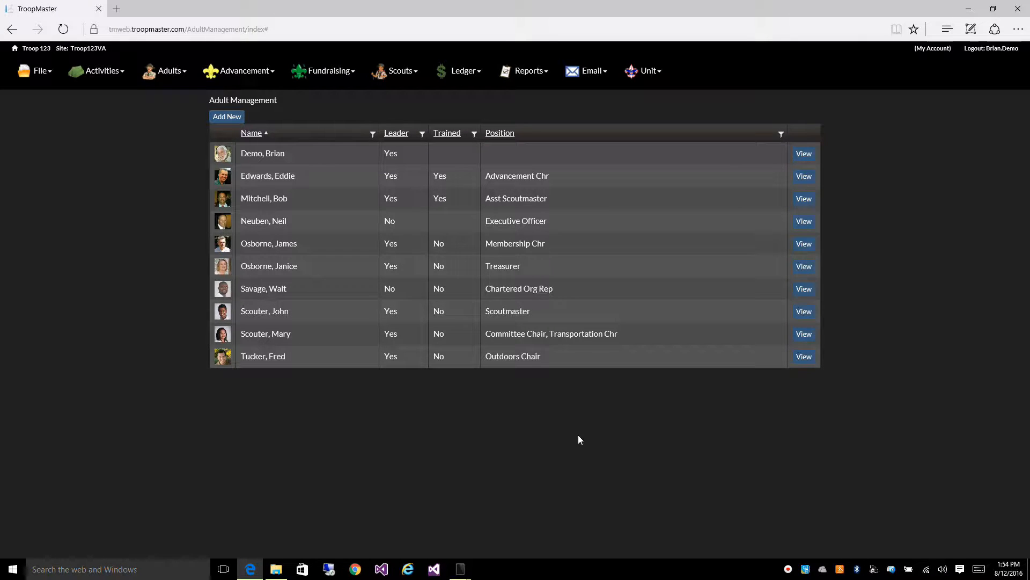
Open the adult management roster and filter the Leader column to Yes
{"action": "left_click", "coordinate": [166, 70]}
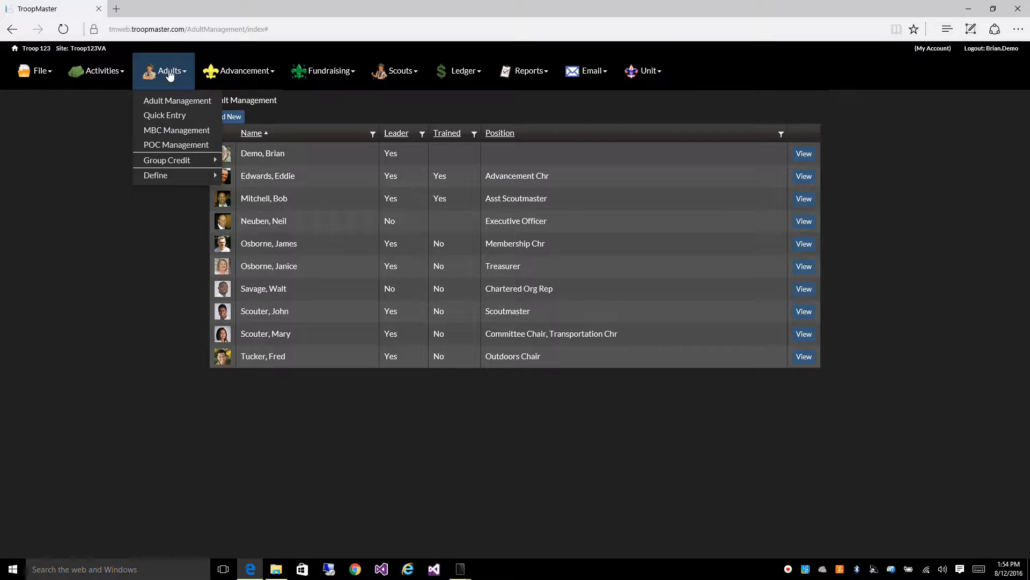
{"action": "mouse_move", "coordinate": [167, 101]}
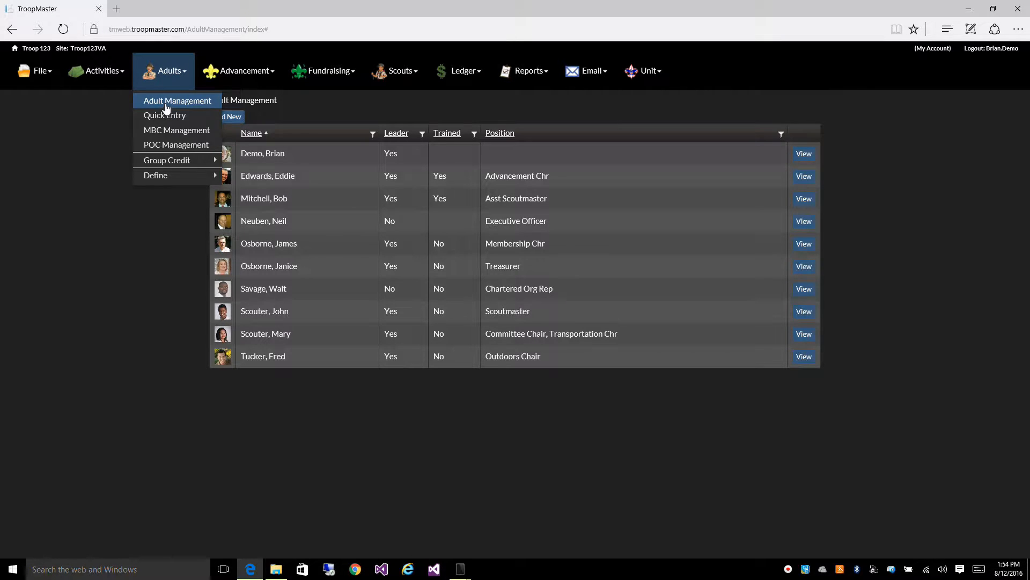
{"action": "left_click", "coordinate": [177, 100]}
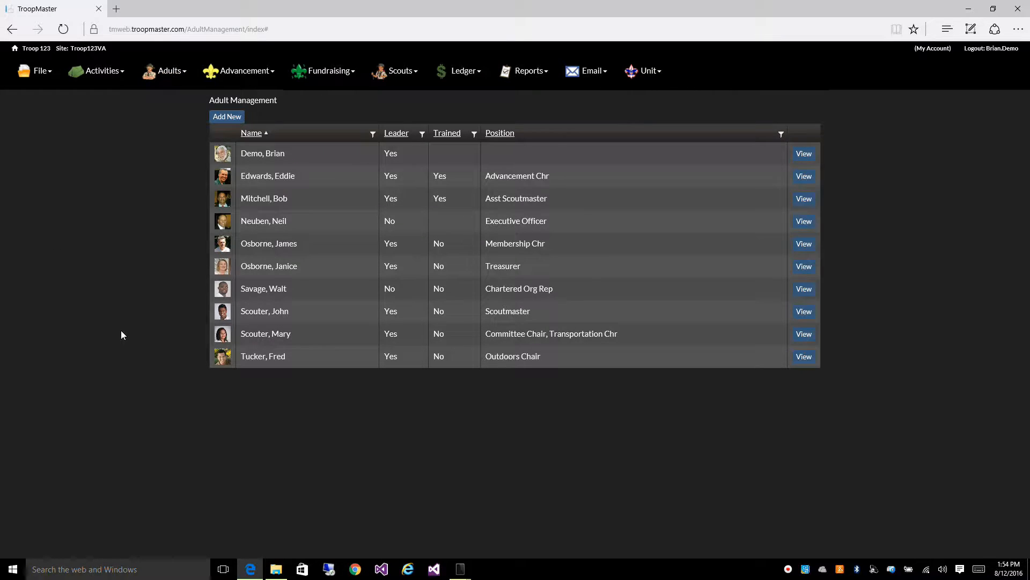
{"action": "mouse_move", "coordinate": [136, 197]}
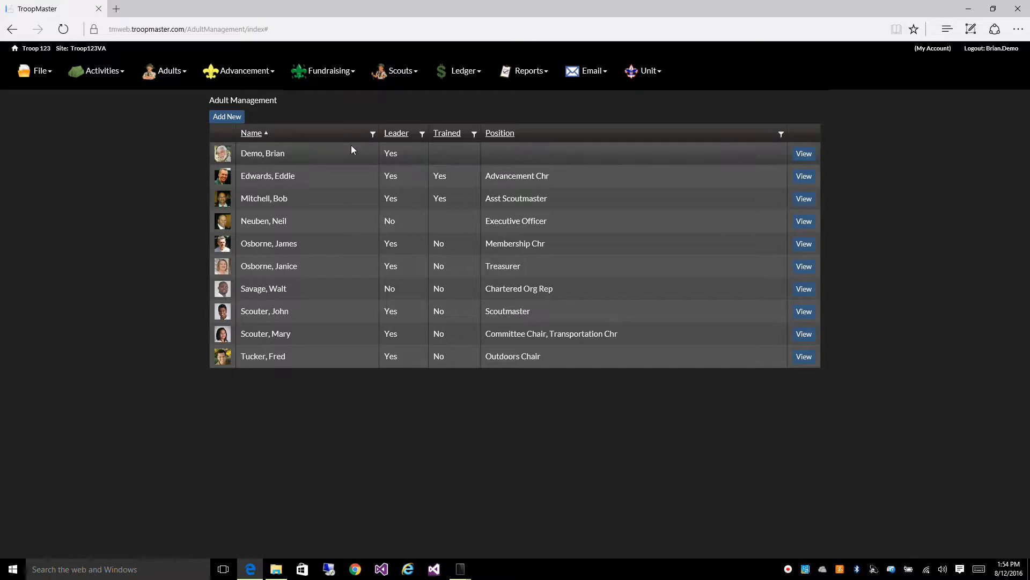
{"action": "mouse_move", "coordinate": [492, 152]}
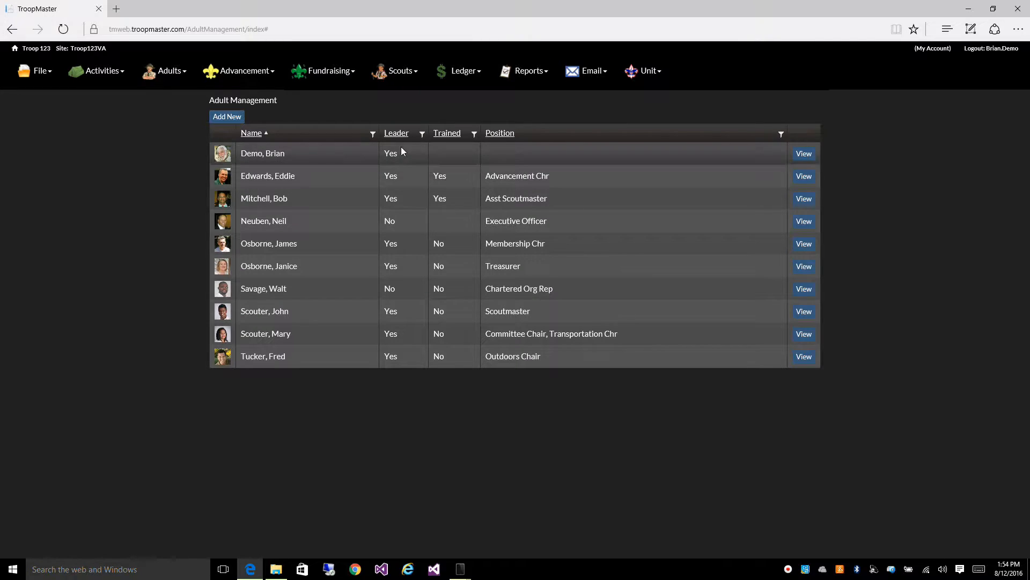
{"action": "mouse_move", "coordinate": [409, 311]}
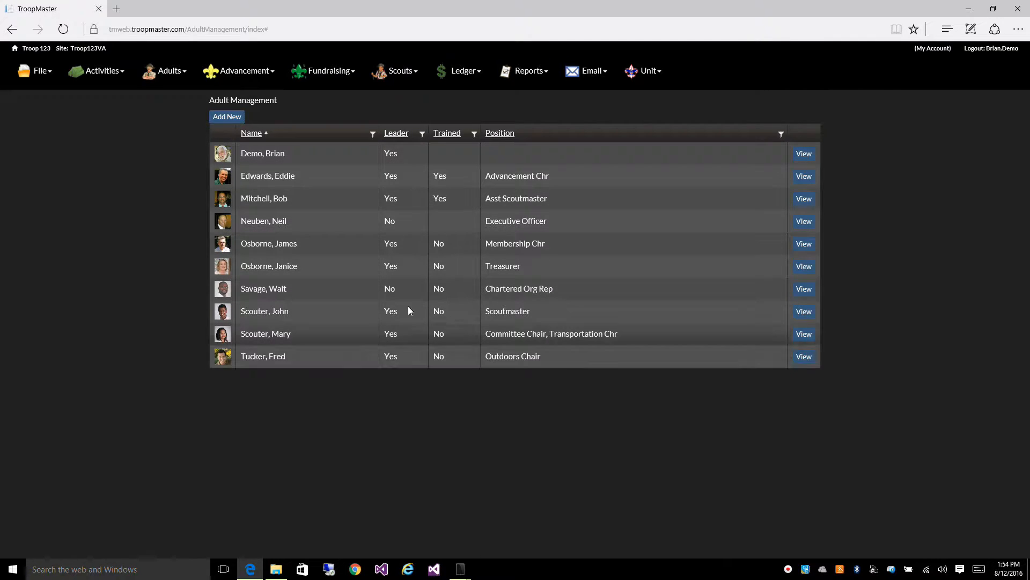
{"action": "mouse_move", "coordinate": [422, 138]}
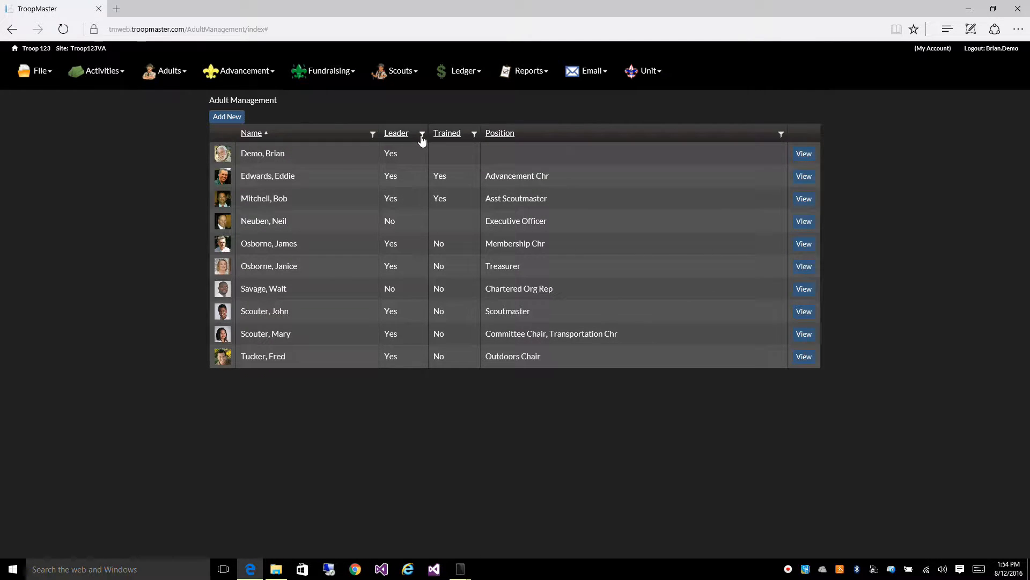
{"action": "left_click", "coordinate": [421, 133]}
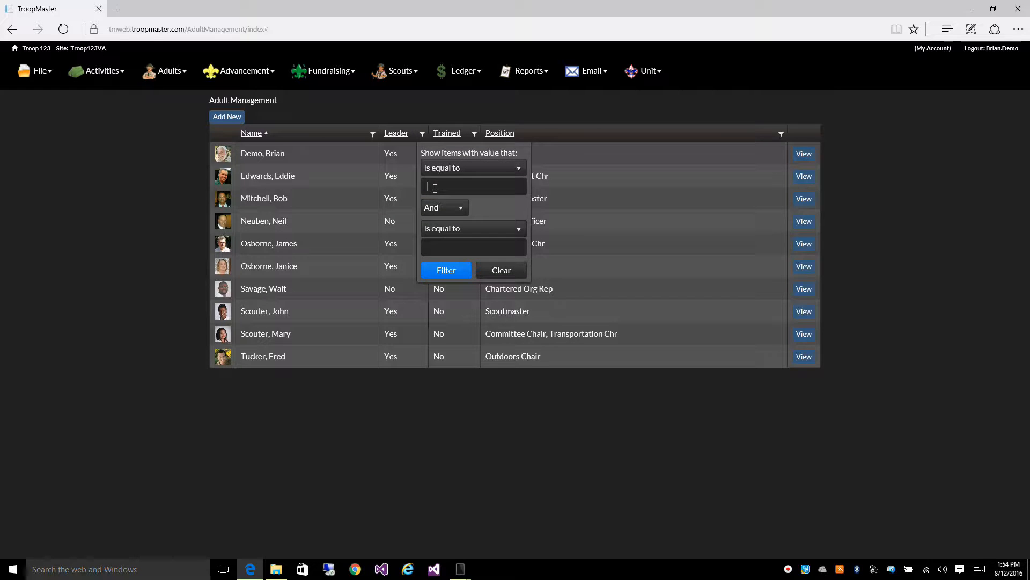
{"action": "type", "text": "Yes"}
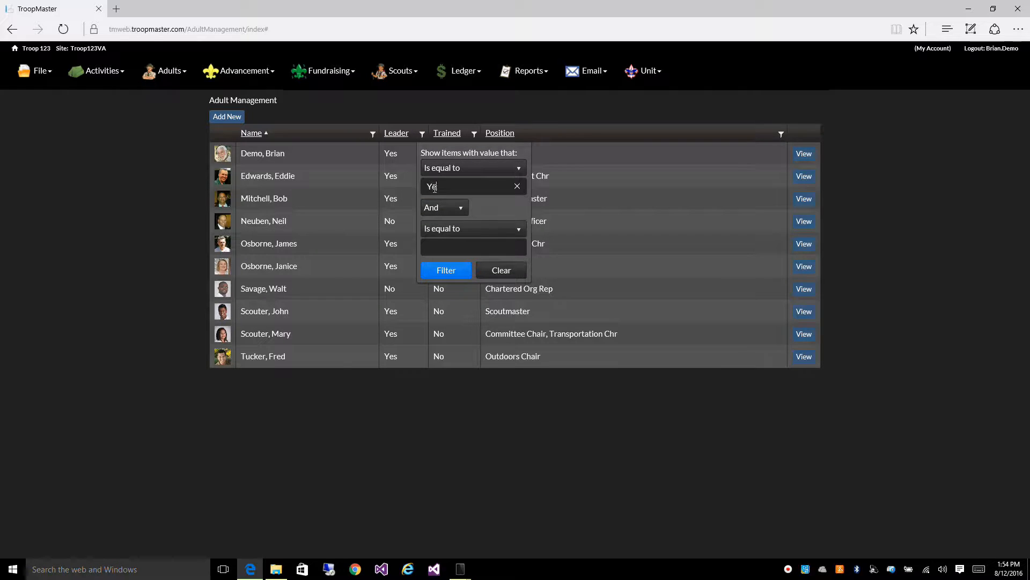
{"action": "left_click", "coordinate": [446, 270]}
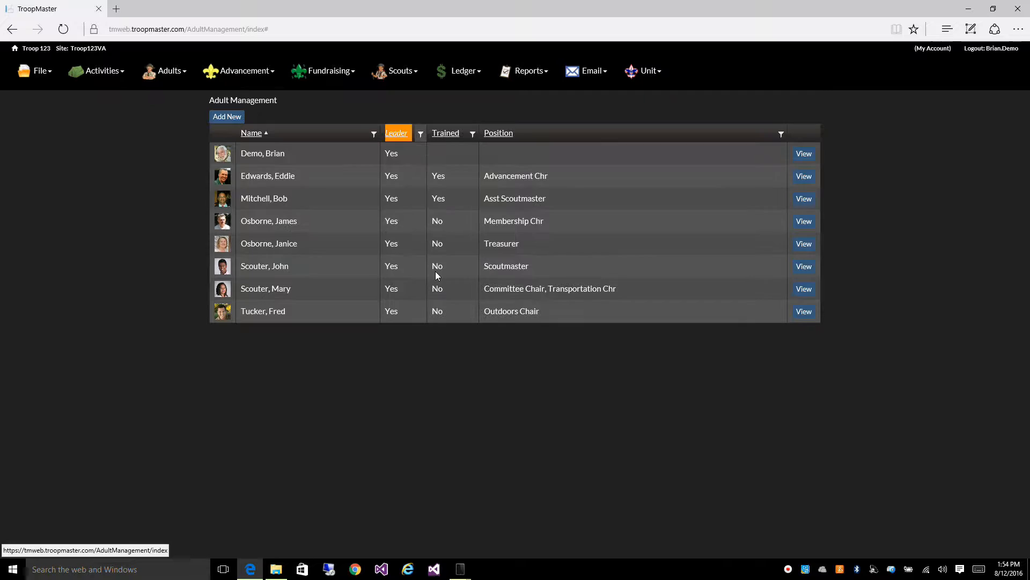
{"action": "mouse_move", "coordinate": [401, 311]}
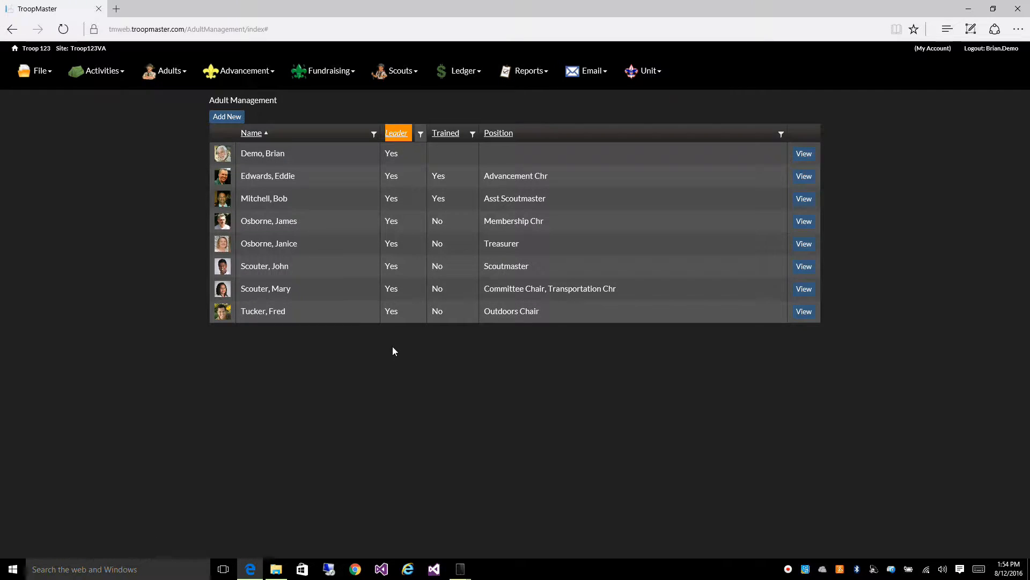
{"action": "mouse_move", "coordinate": [83, 208]}
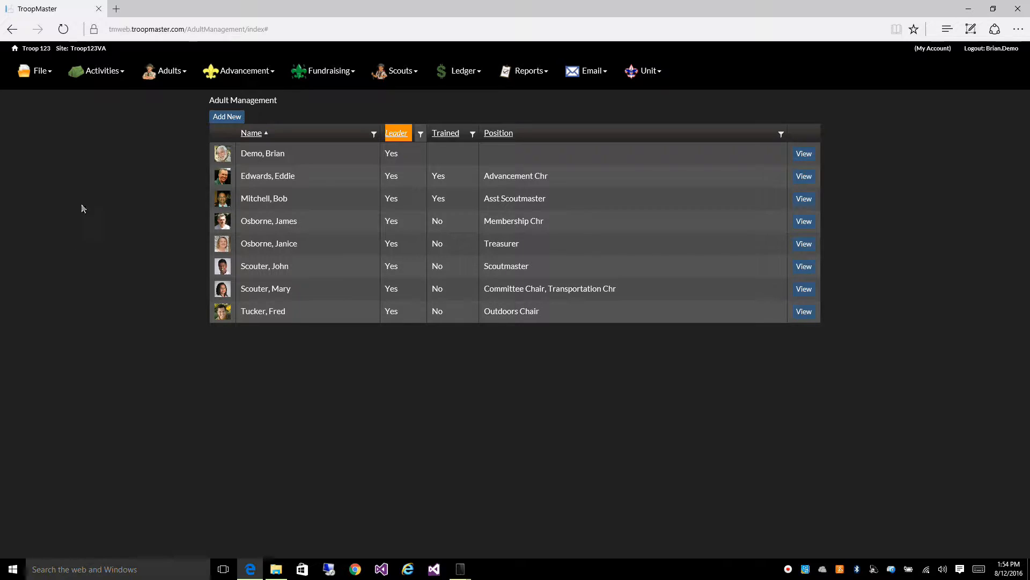
{"action": "mouse_move", "coordinate": [221, 122]}
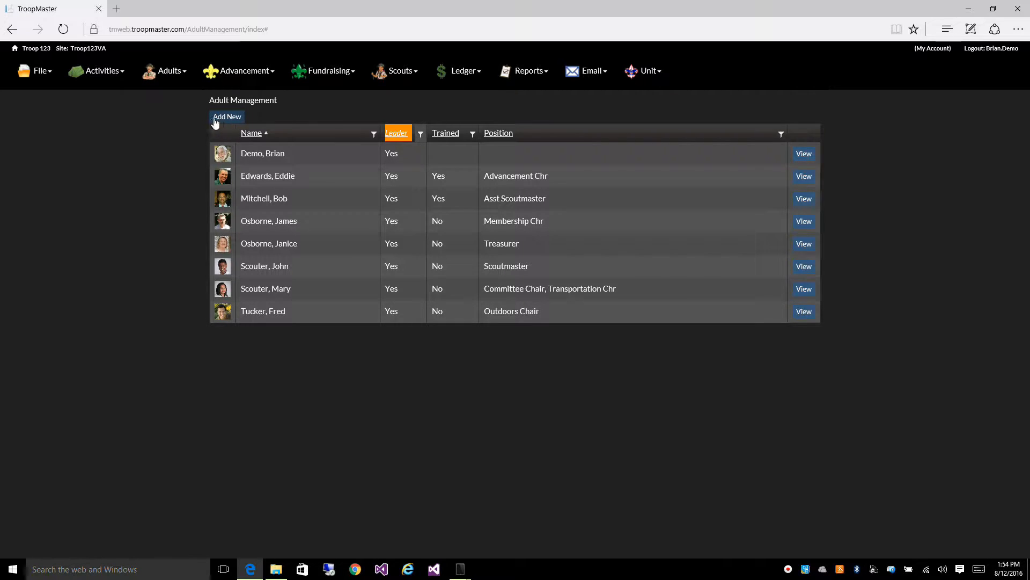
{"action": "mouse_move", "coordinate": [195, 226]}
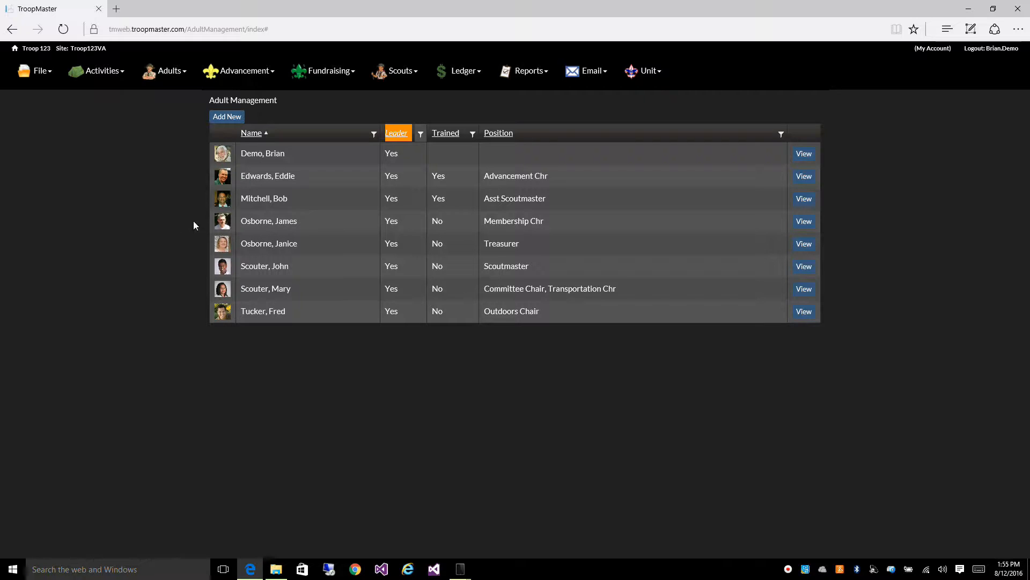
{"action": "mouse_move", "coordinate": [310, 231]}
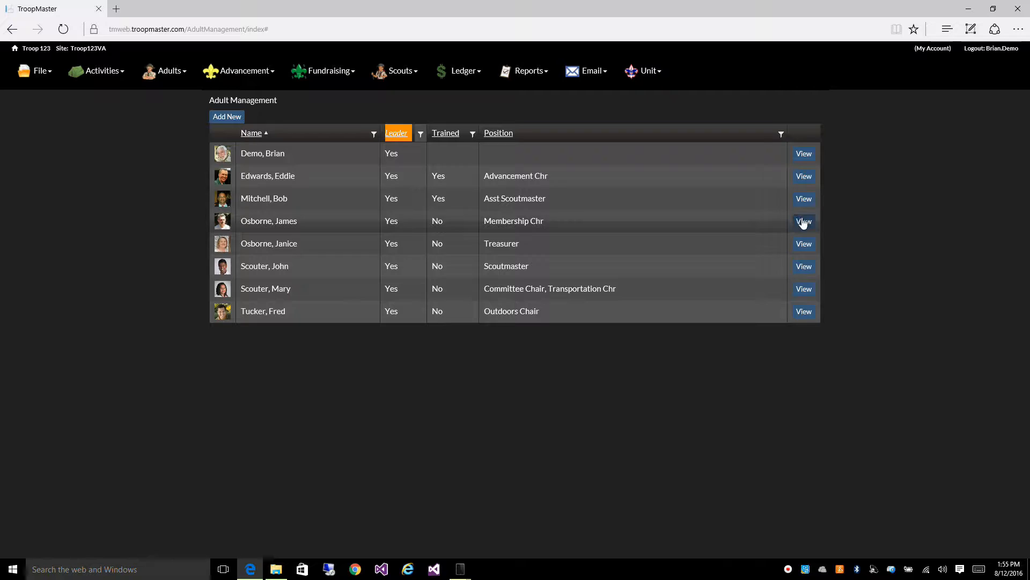
{"action": "left_click", "coordinate": [804, 222]}
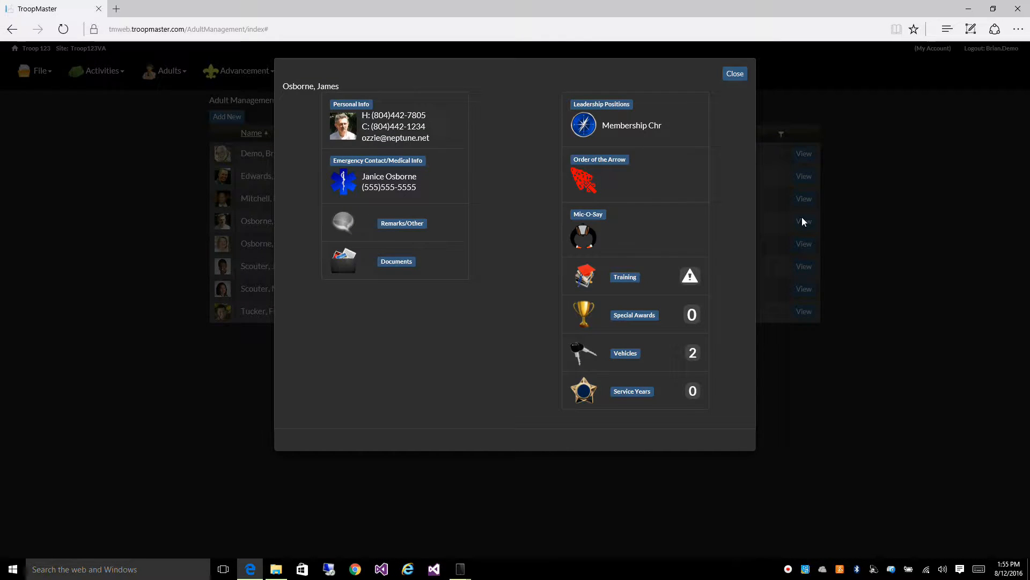
{"action": "mouse_move", "coordinate": [439, 124]}
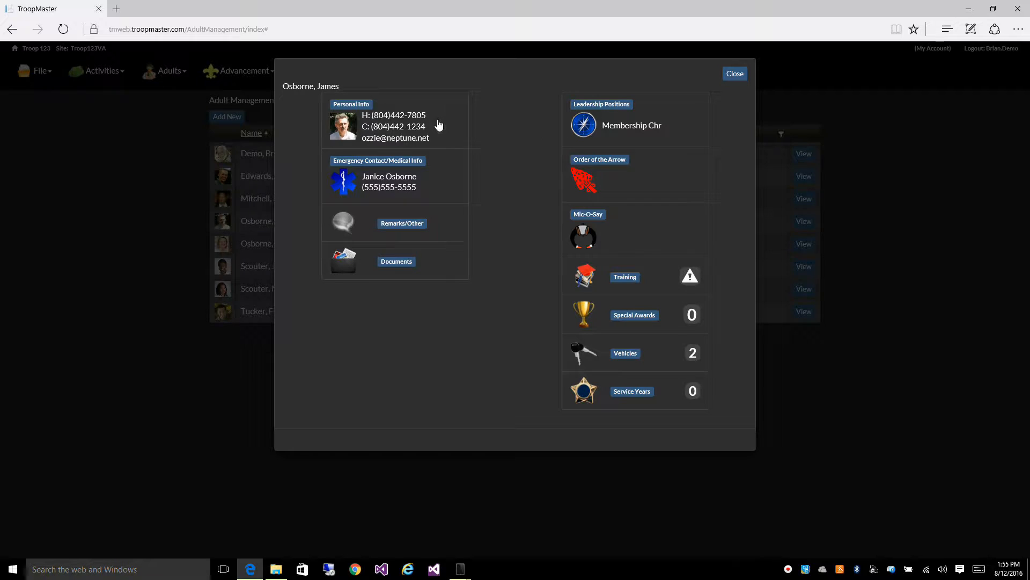
{"action": "mouse_move", "coordinate": [441, 199]}
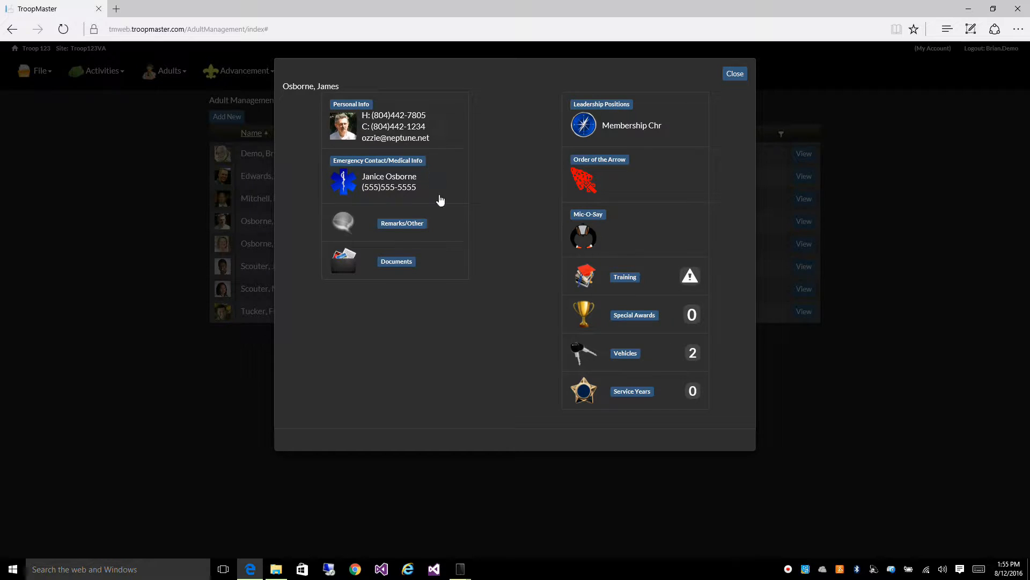
{"action": "mouse_move", "coordinate": [436, 262]}
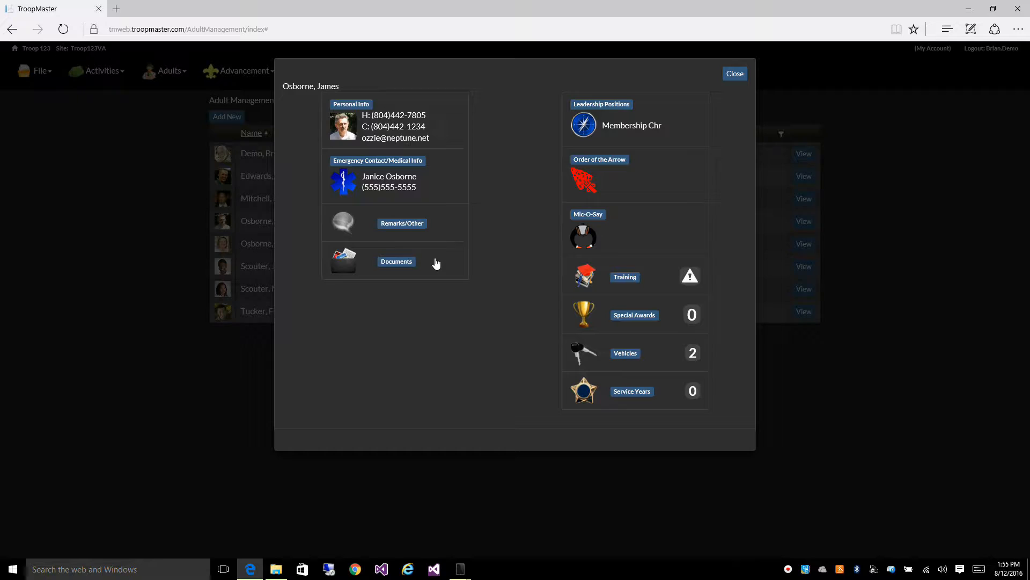
{"action": "left_click", "coordinate": [396, 261]}
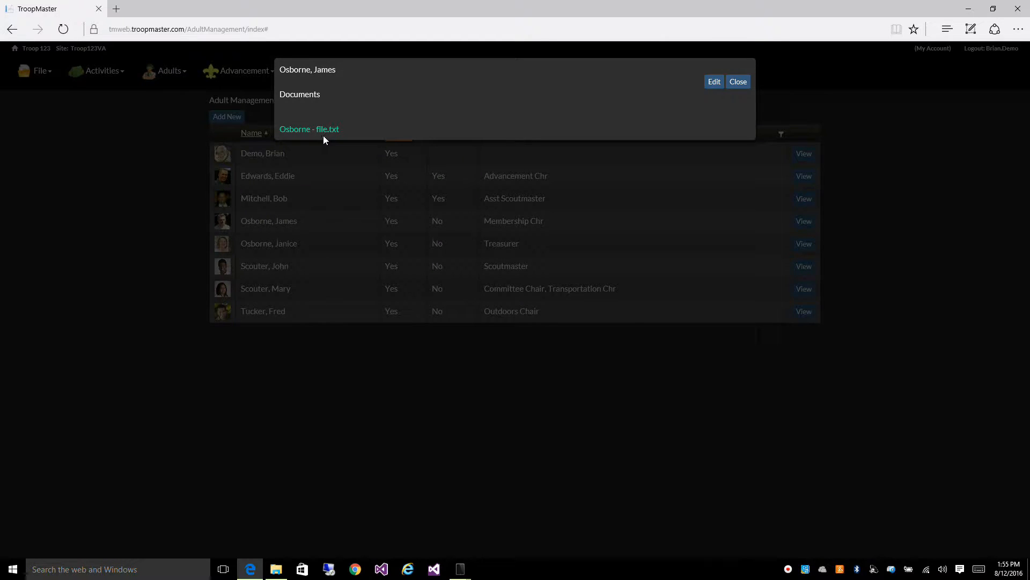
{"action": "mouse_move", "coordinate": [738, 82]}
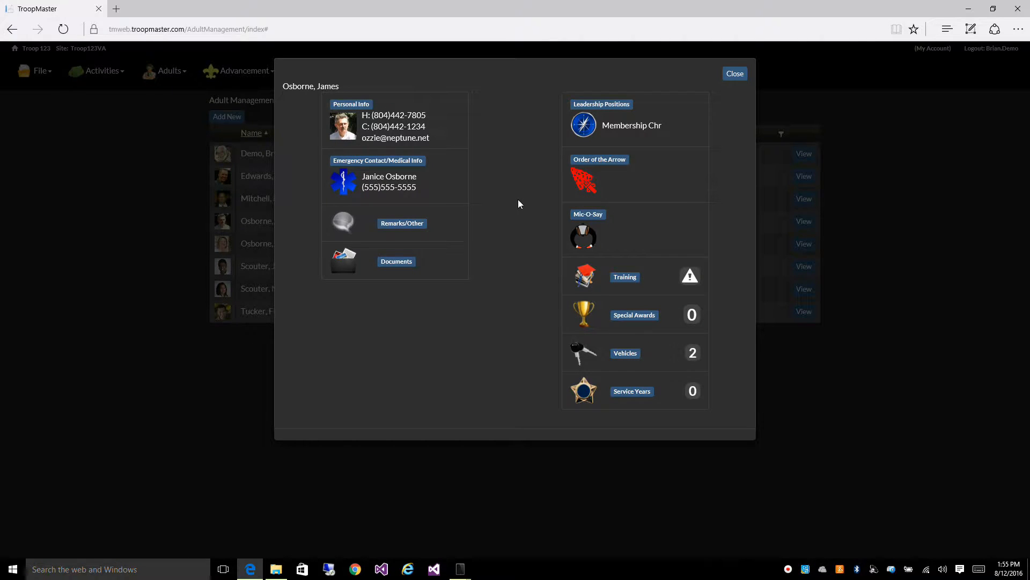
{"action": "mouse_move", "coordinate": [627, 135]}
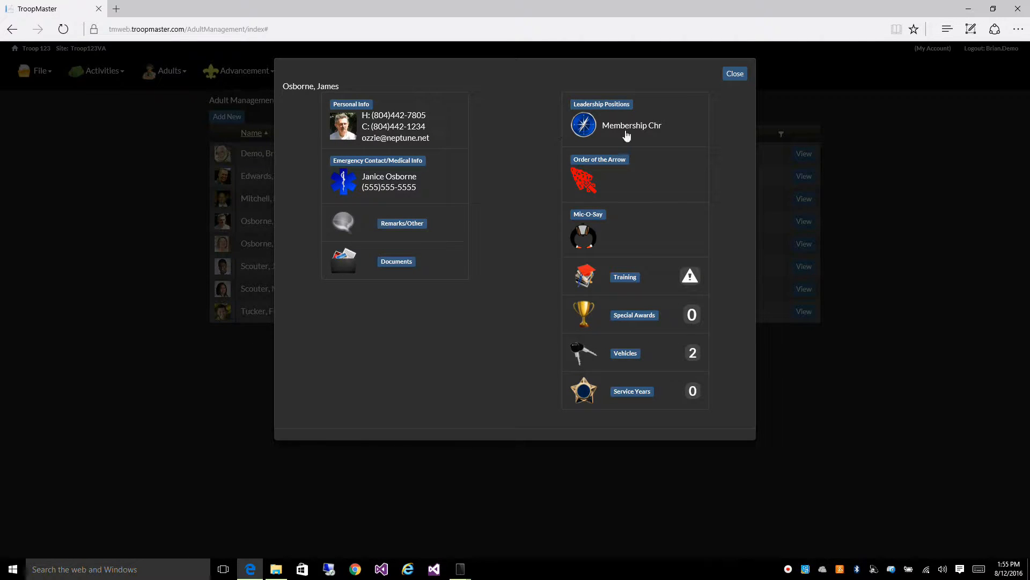
{"action": "mouse_move", "coordinate": [624, 179]}
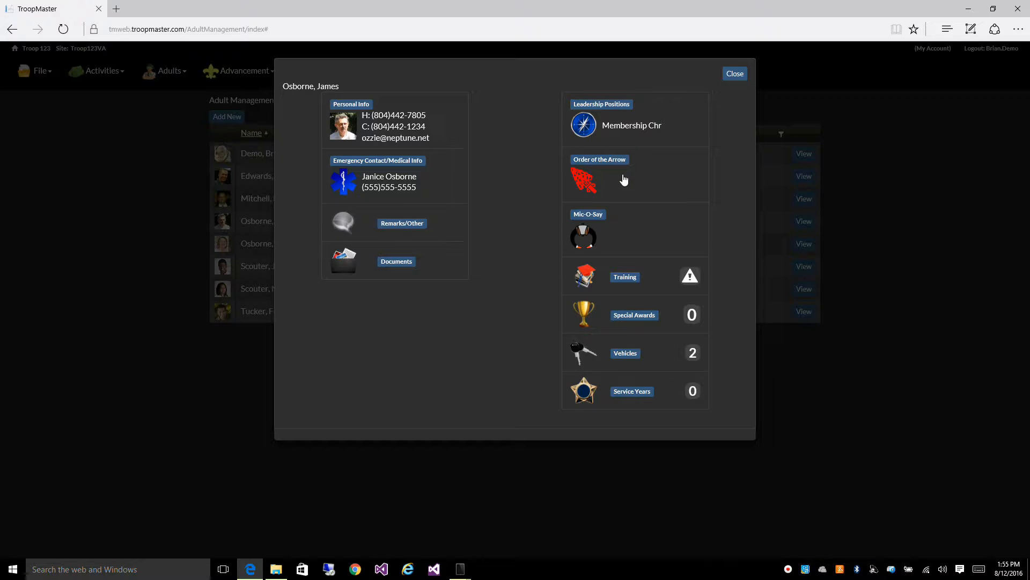
{"action": "mouse_move", "coordinate": [650, 280]}
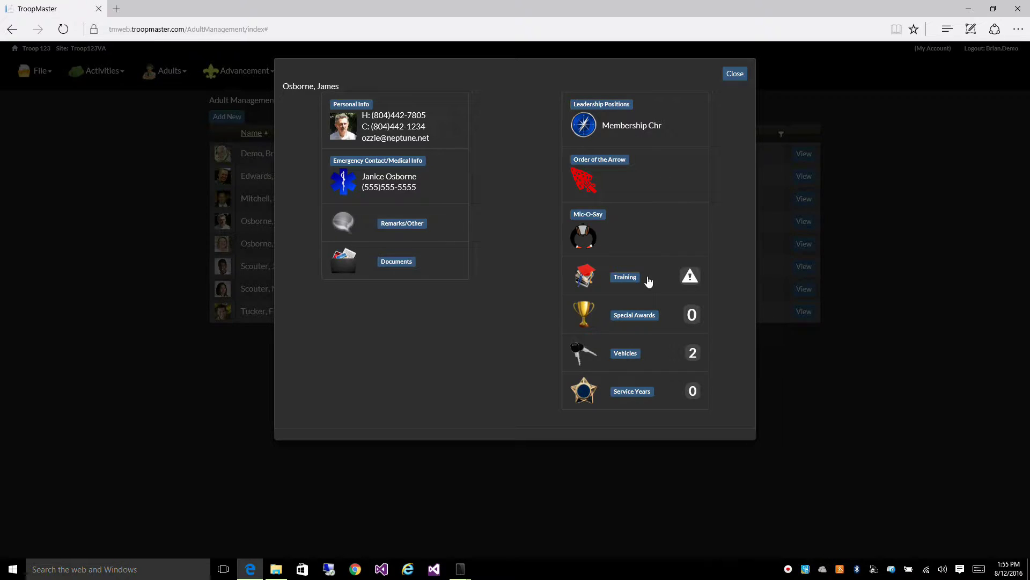
{"action": "mouse_move", "coordinate": [680, 283]}
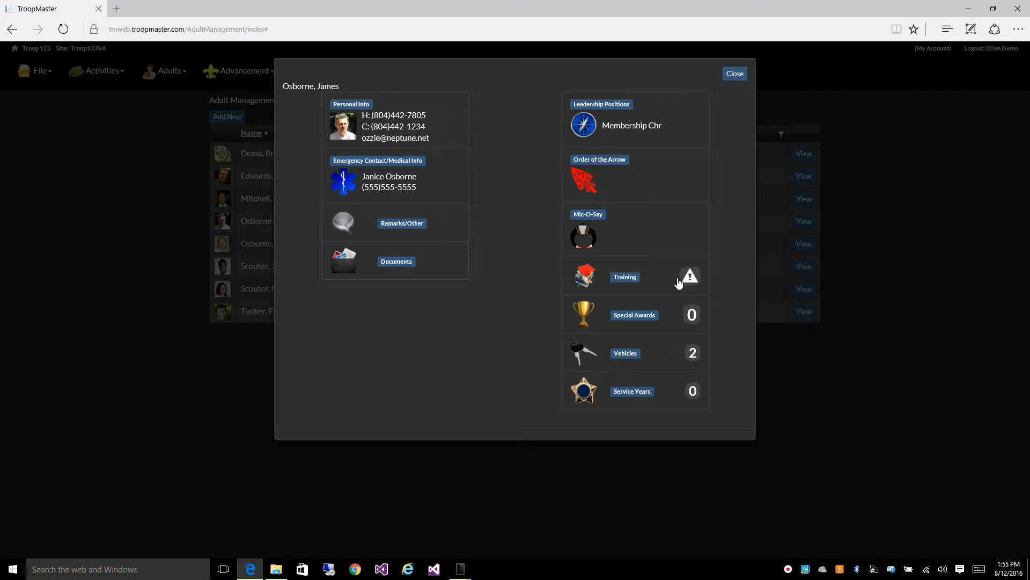
{"action": "mouse_move", "coordinate": [697, 286]}
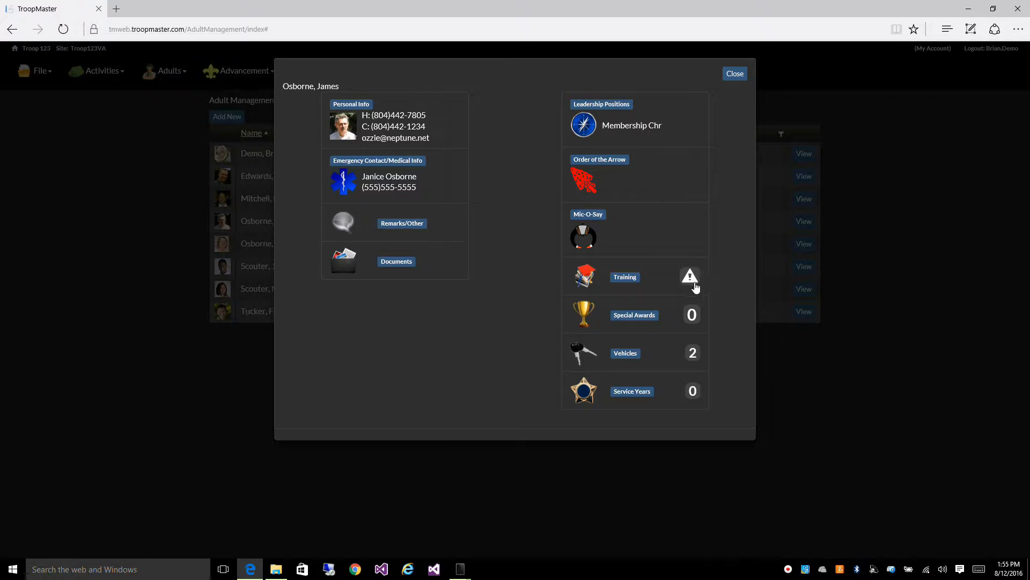
{"action": "mouse_move", "coordinate": [675, 288]}
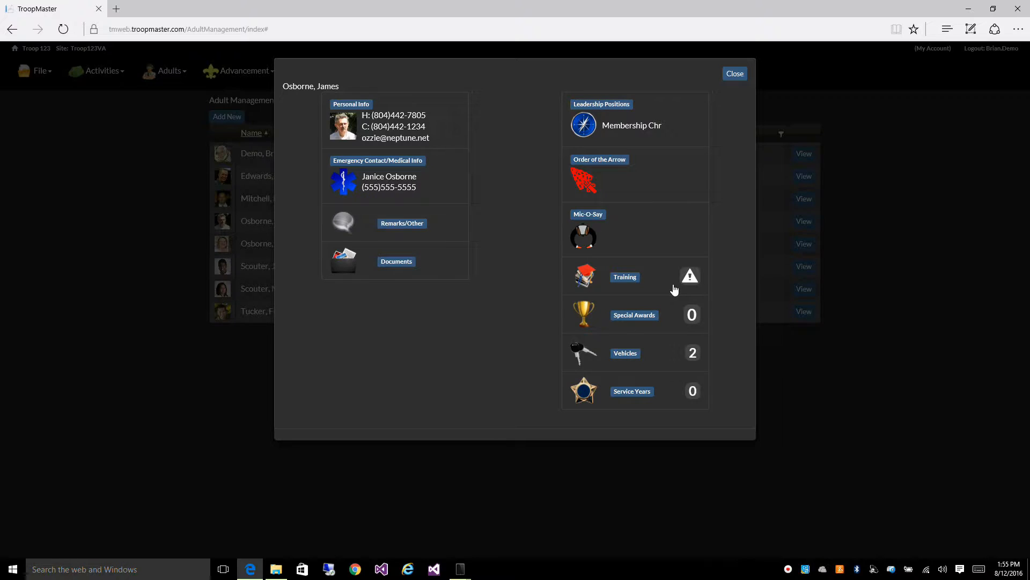
{"action": "mouse_move", "coordinate": [663, 280]}
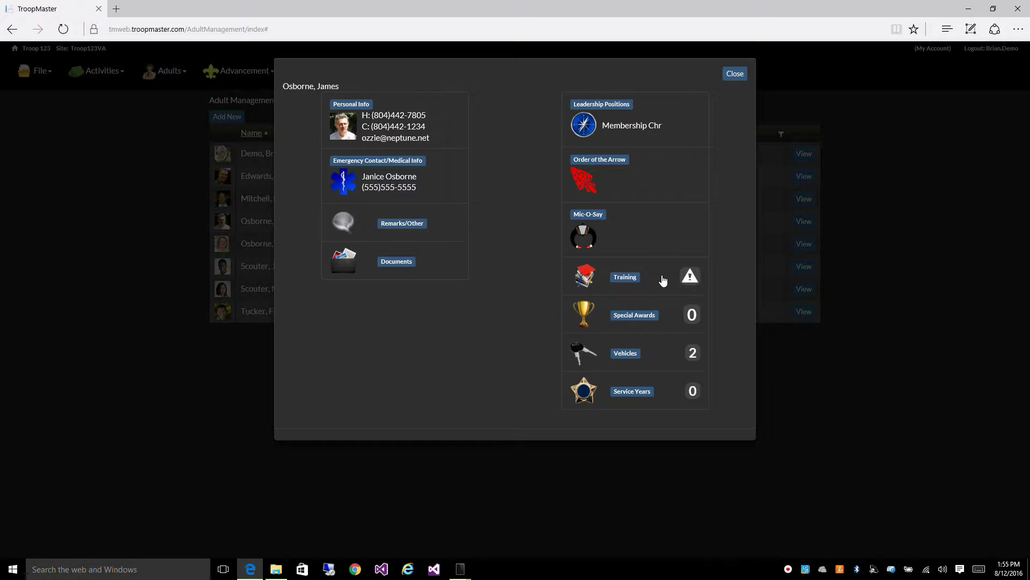
{"action": "left_click", "coordinate": [625, 277]}
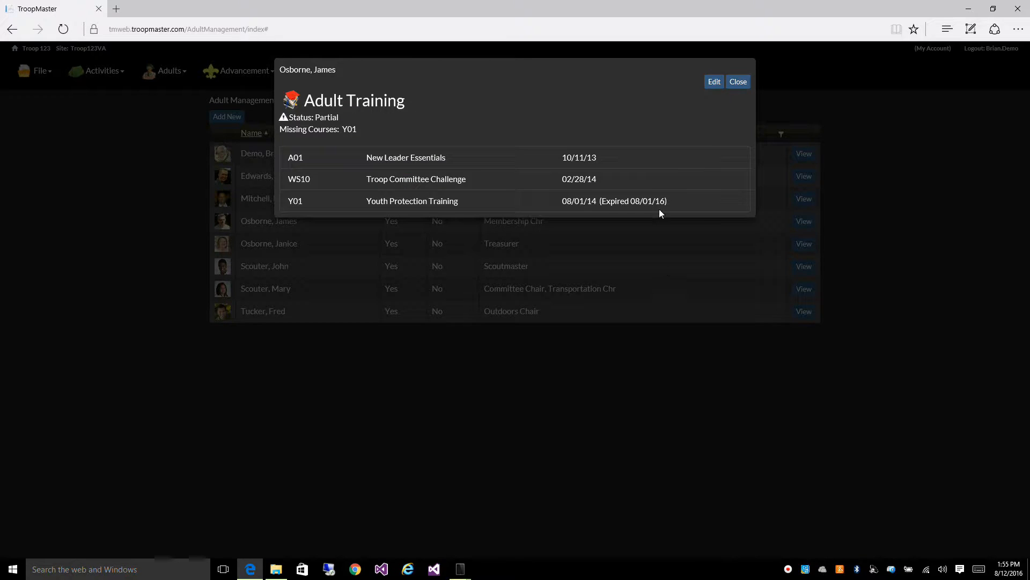
{"action": "mouse_move", "coordinate": [312, 121]}
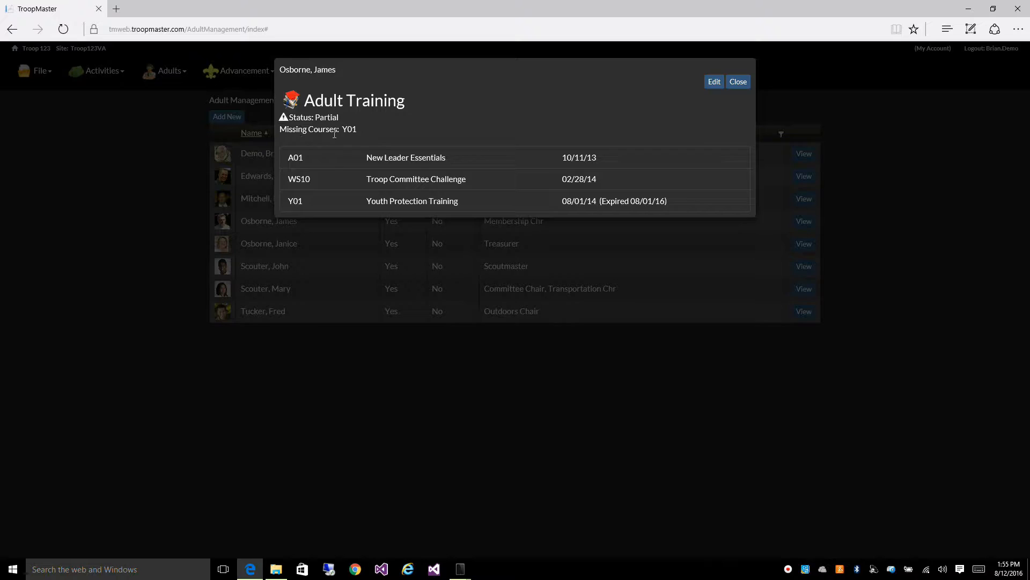
{"action": "mouse_move", "coordinate": [363, 199]}
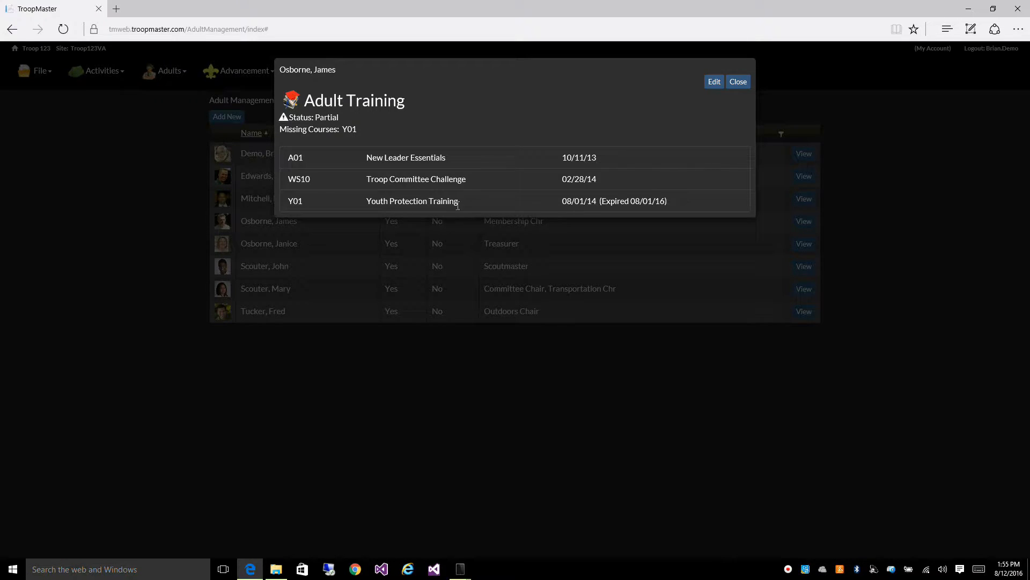
{"action": "mouse_move", "coordinate": [634, 213]}
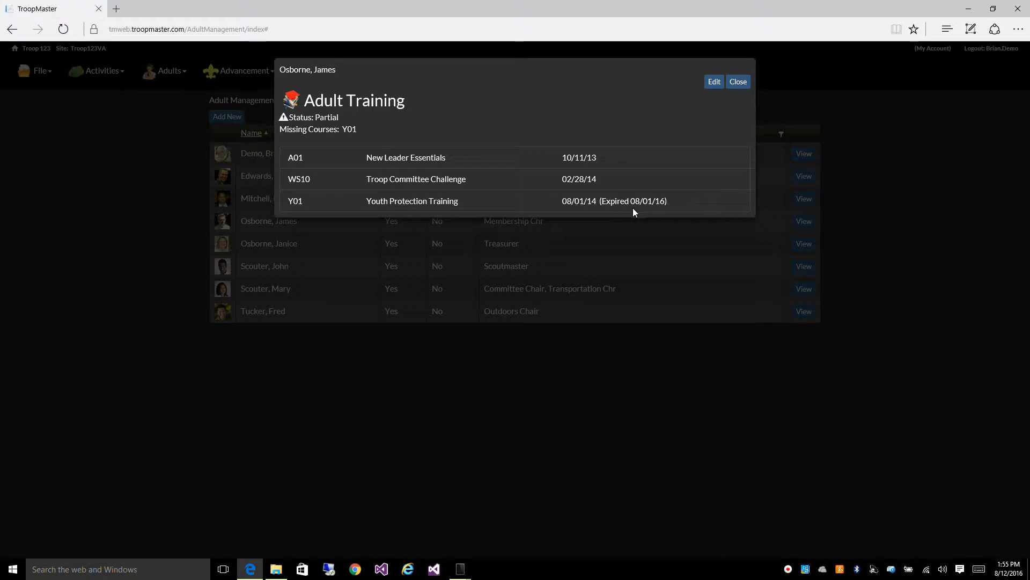
{"action": "mouse_move", "coordinate": [658, 205]}
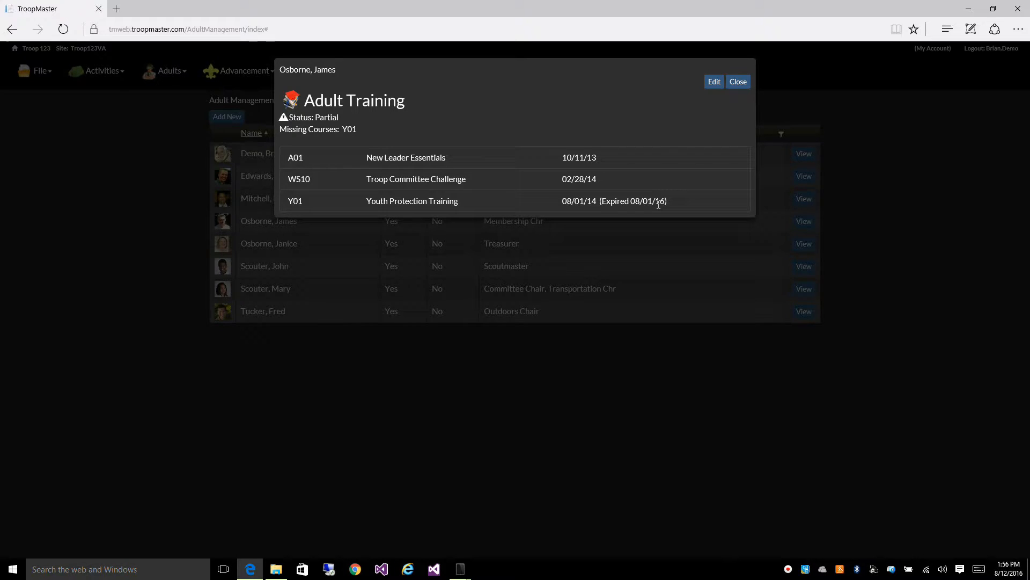
{"action": "mouse_move", "coordinate": [646, 204]}
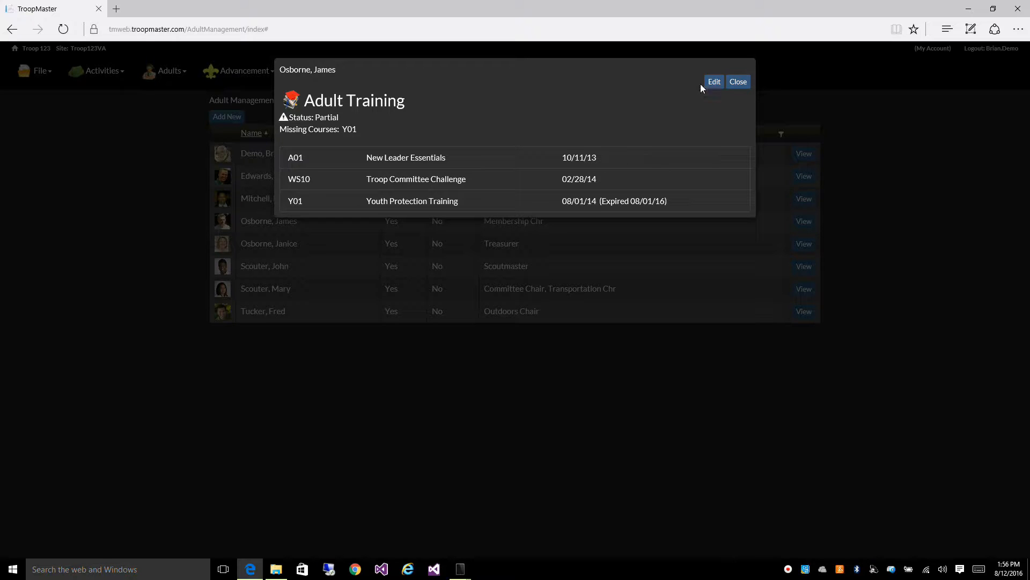
{"action": "left_click", "coordinate": [714, 81]}
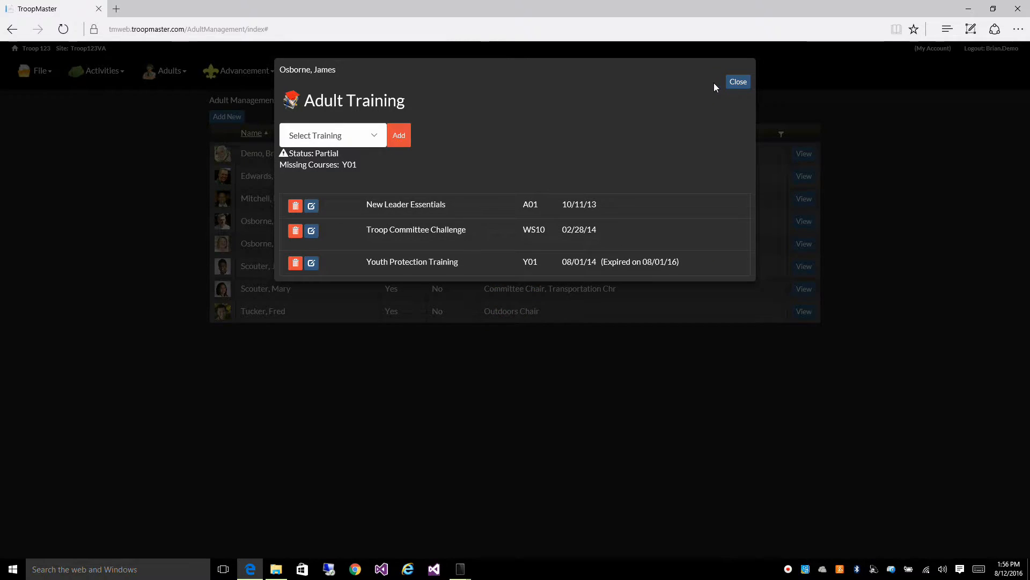
{"action": "left_click", "coordinate": [312, 263]}
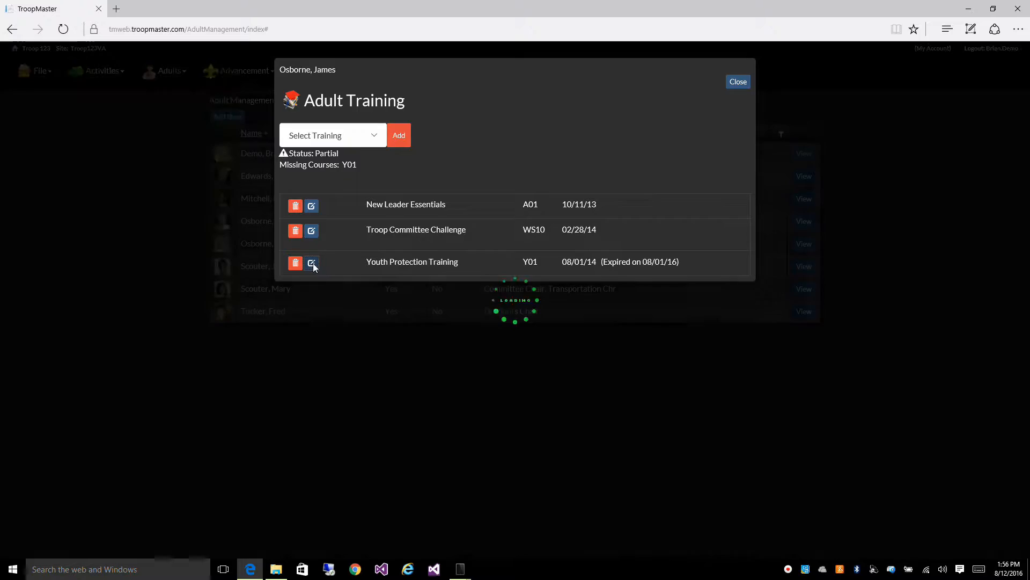
{"action": "left_click", "coordinate": [311, 263]}
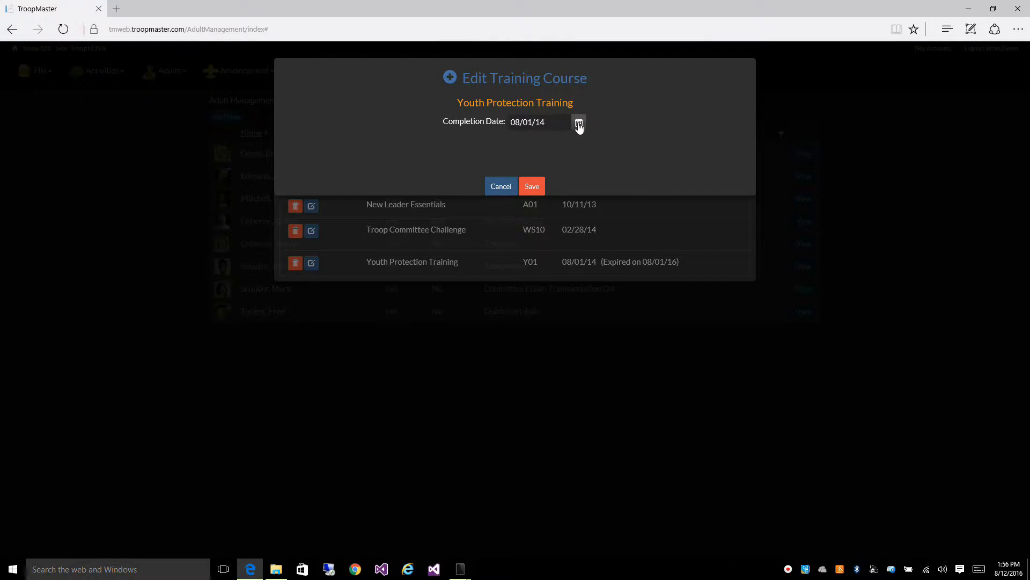
{"action": "left_click", "coordinate": [579, 124]}
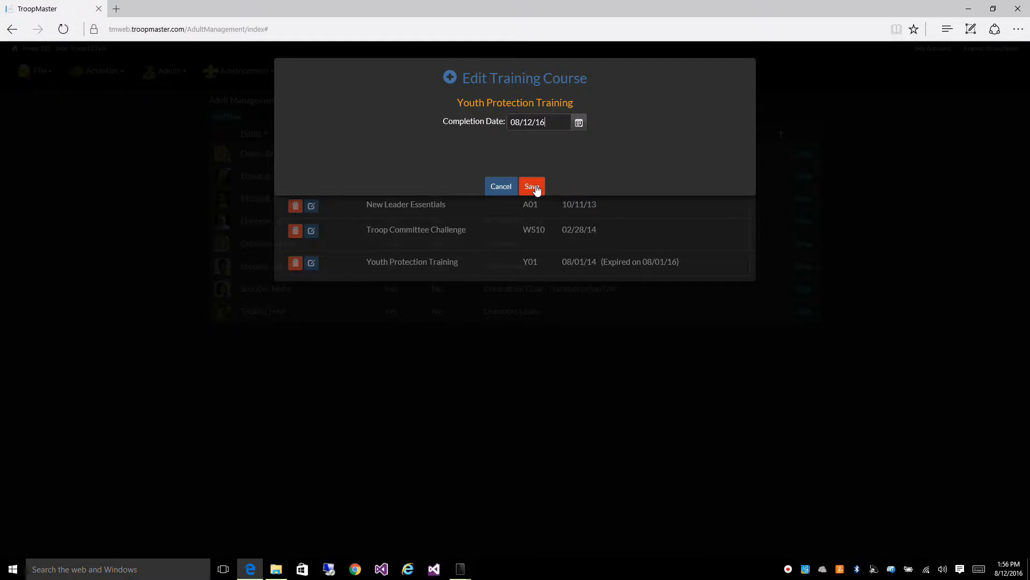
{"action": "left_click", "coordinate": [532, 186]}
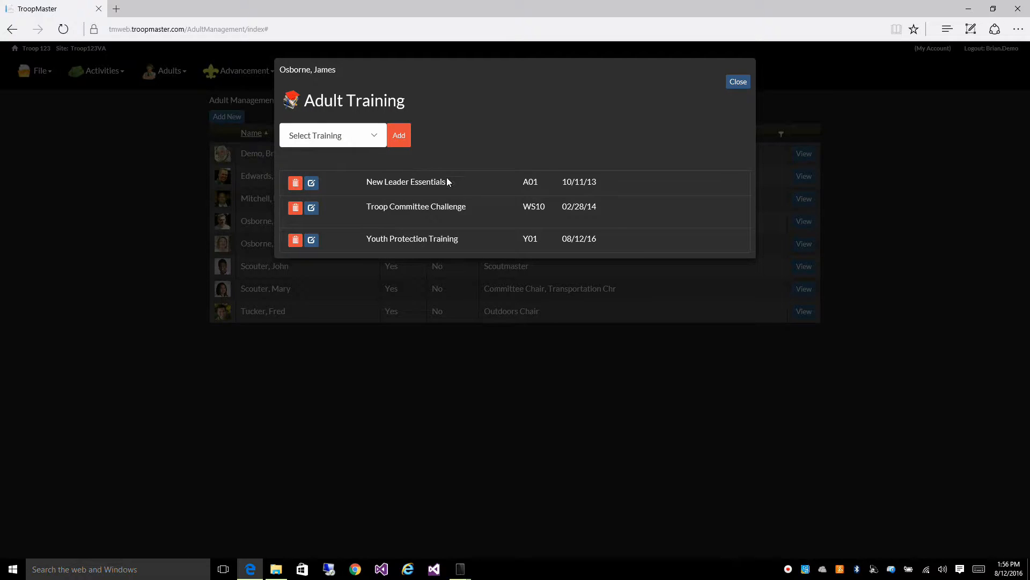
{"action": "mouse_move", "coordinate": [635, 173]}
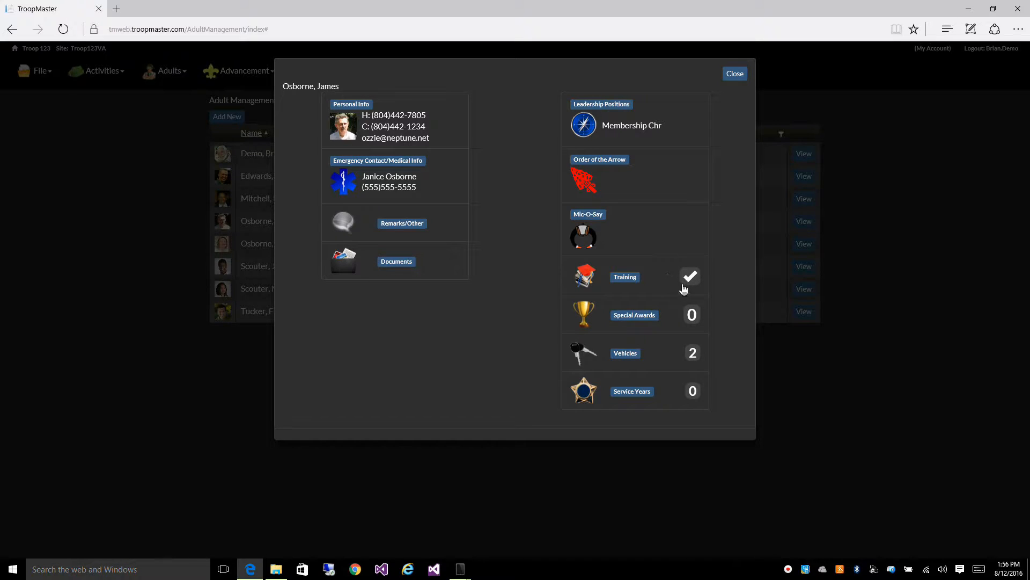
{"action": "mouse_move", "coordinate": [656, 277]}
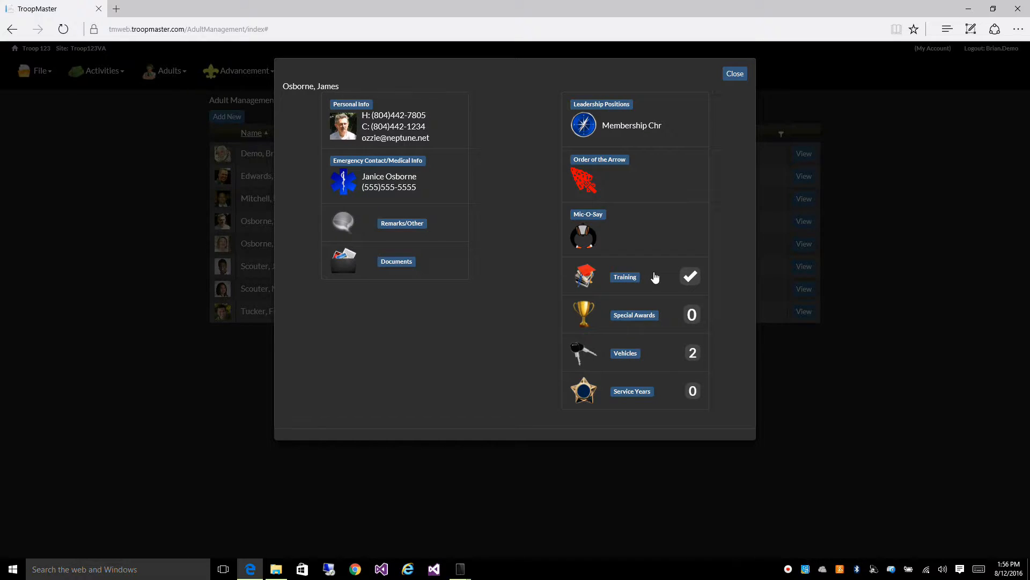
{"action": "mouse_move", "coordinate": [654, 139]}
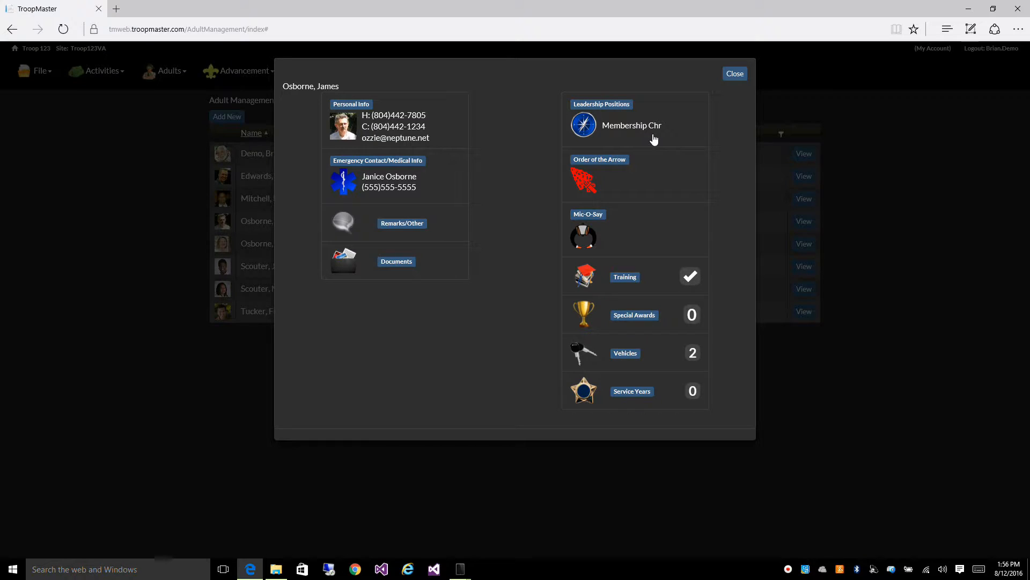
{"action": "mouse_move", "coordinate": [451, 339]}
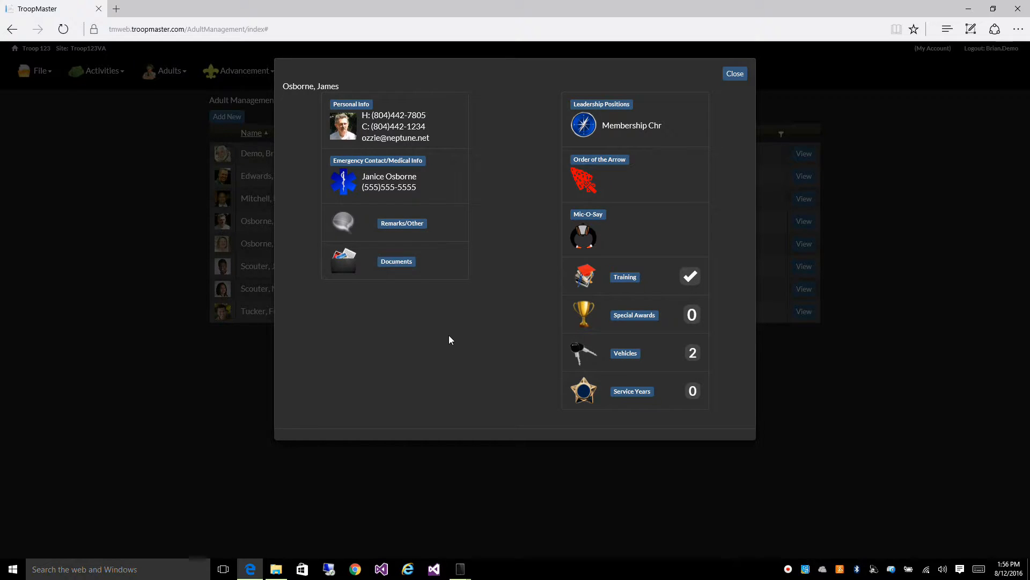
{"action": "mouse_move", "coordinate": [481, 345]}
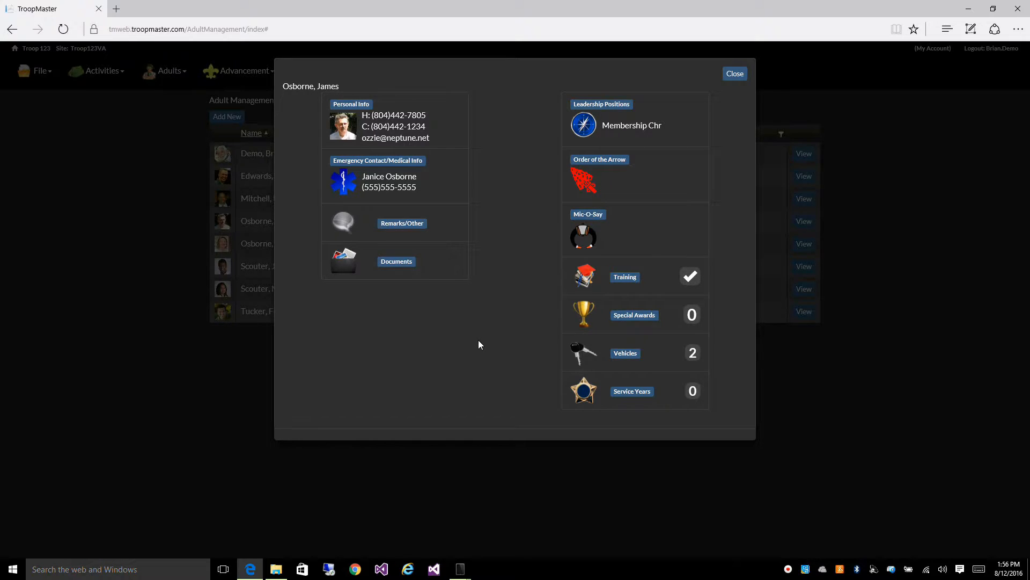
{"action": "mouse_move", "coordinate": [603, 352]}
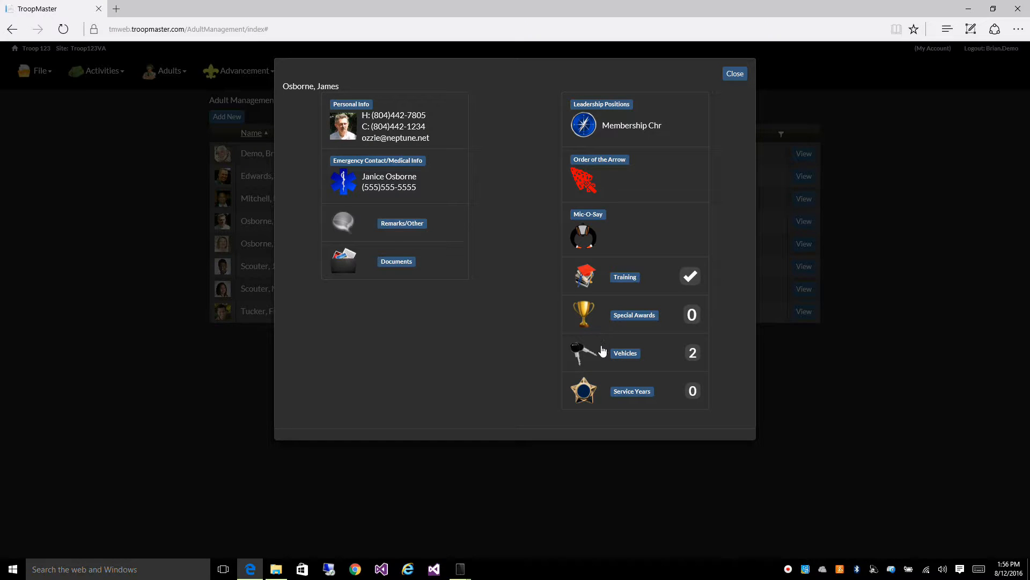
{"action": "mouse_move", "coordinate": [622, 407]}
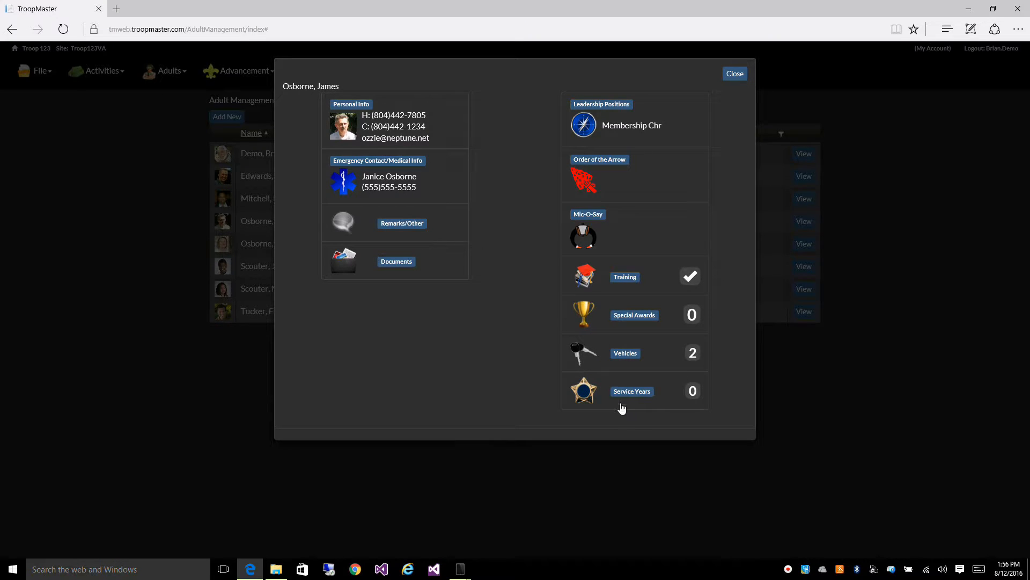
{"action": "mouse_move", "coordinate": [644, 407]}
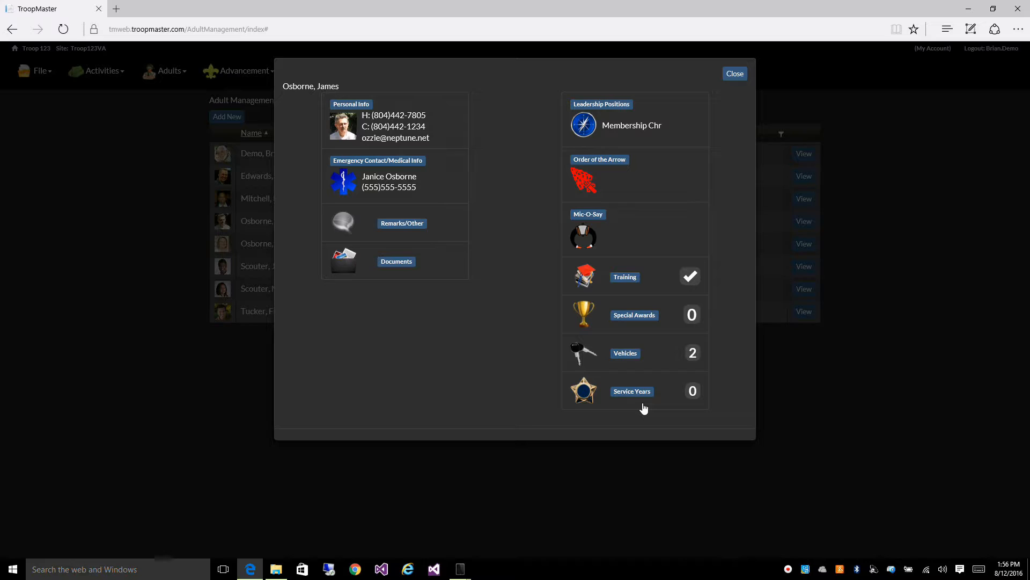
{"action": "mouse_move", "coordinate": [642, 393]}
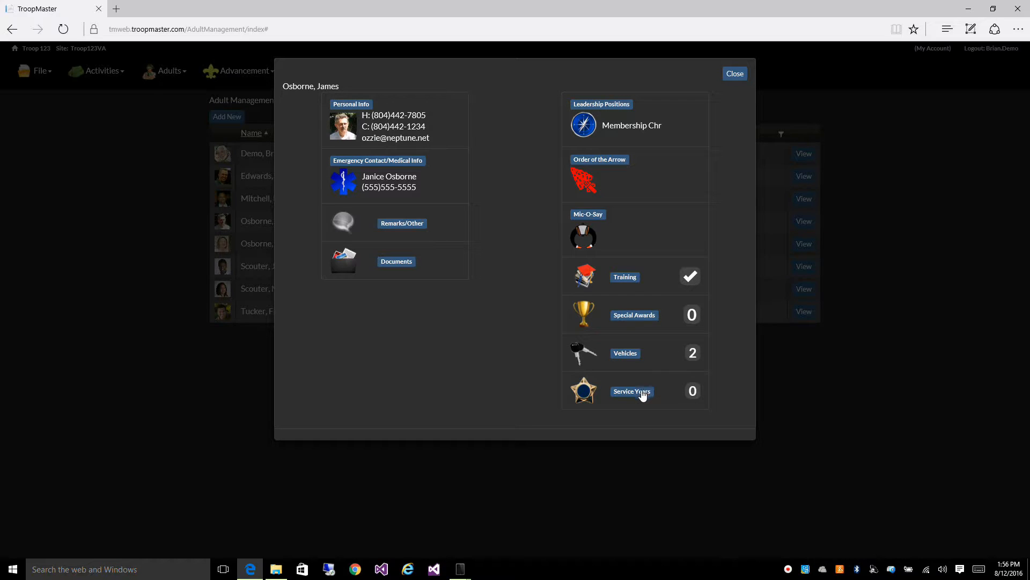
{"action": "mouse_move", "coordinate": [489, 339]}
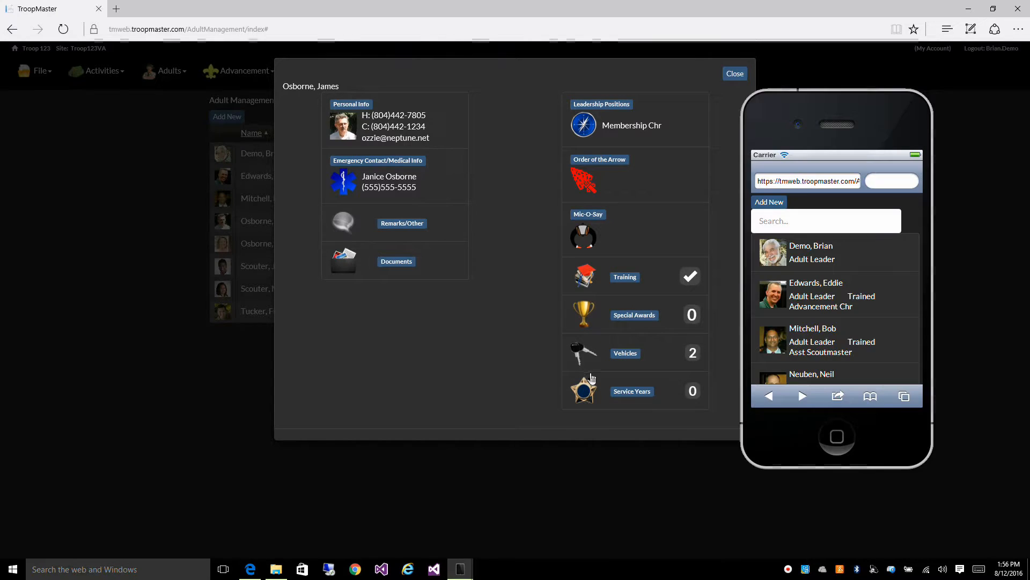
{"action": "mouse_move", "coordinate": [489, 357]}
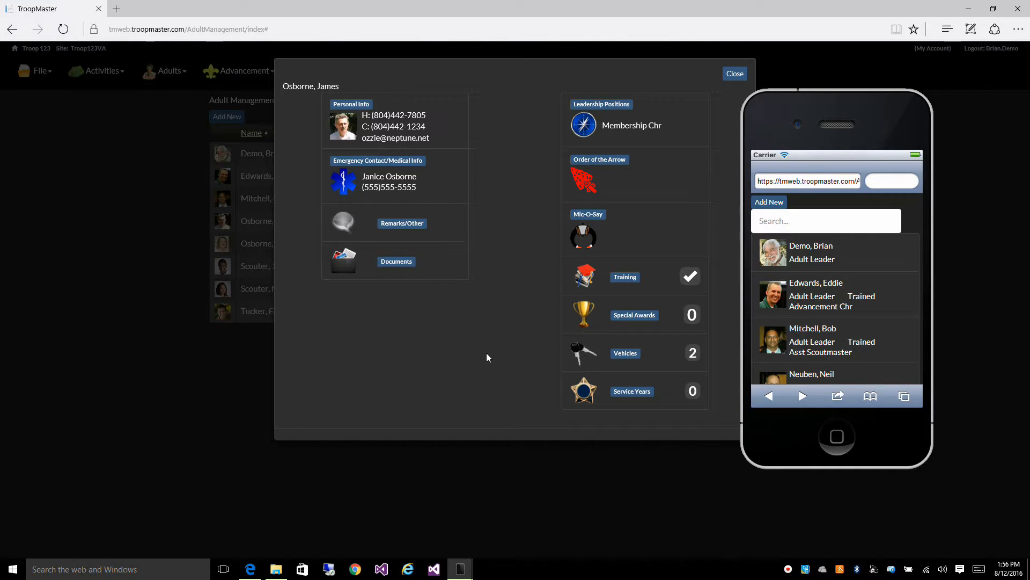
{"action": "mouse_move", "coordinate": [511, 355]}
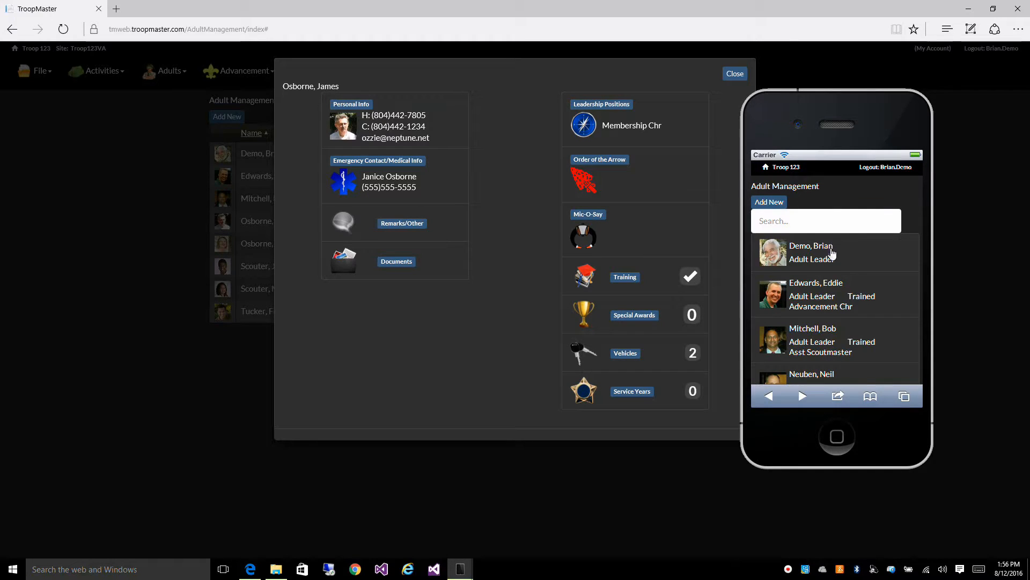
{"action": "left_click", "coordinate": [826, 221]}
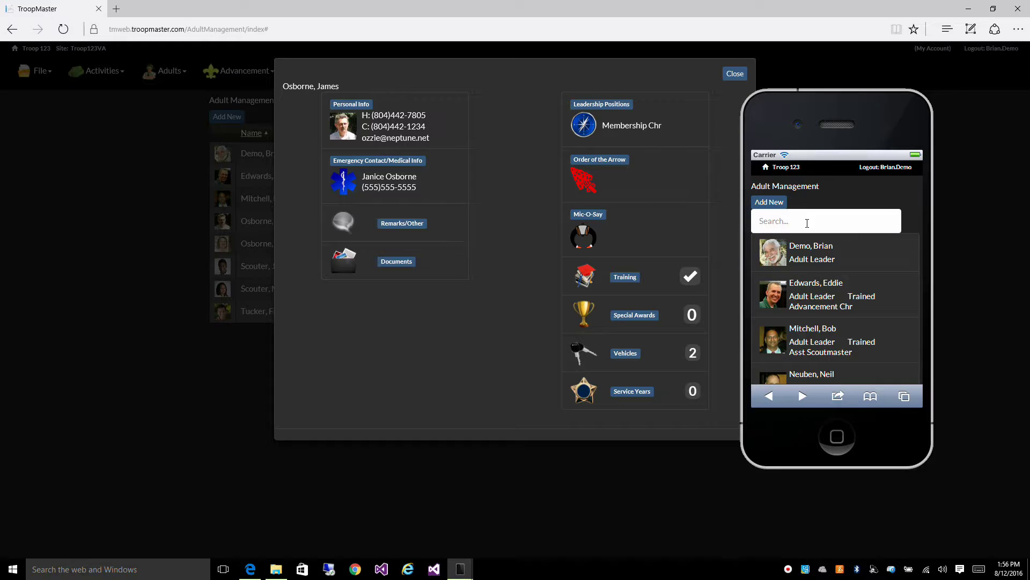
{"action": "type", "text": "osbor"}
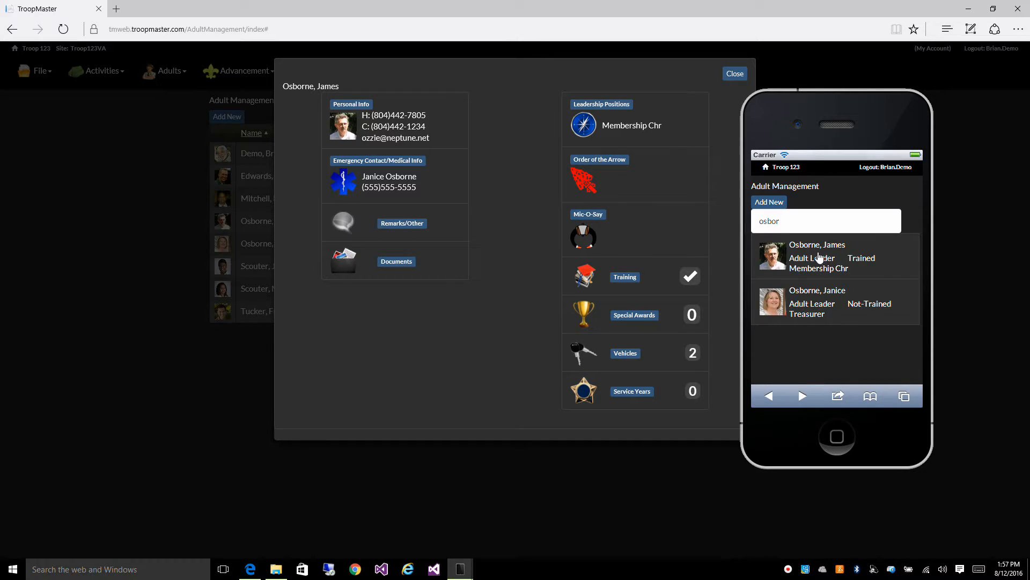
{"action": "mouse_move", "coordinate": [826, 262]}
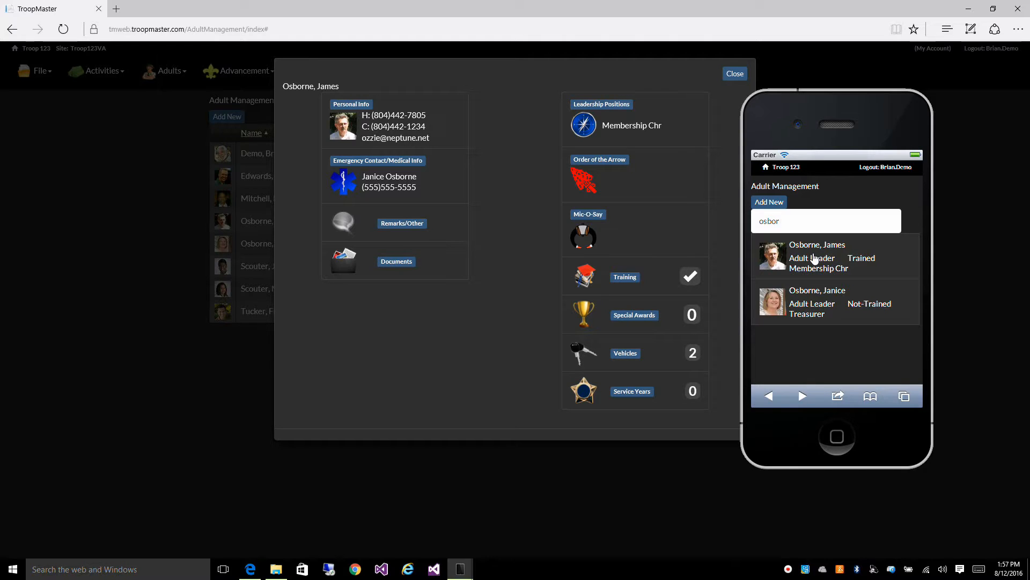
{"action": "left_click", "coordinate": [817, 256]}
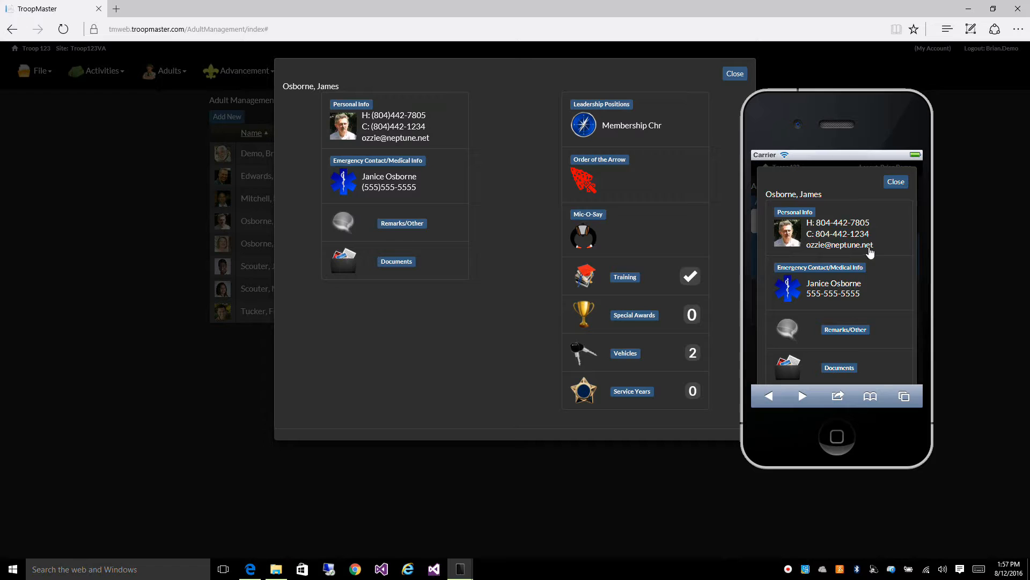
{"action": "mouse_move", "coordinate": [856, 244]}
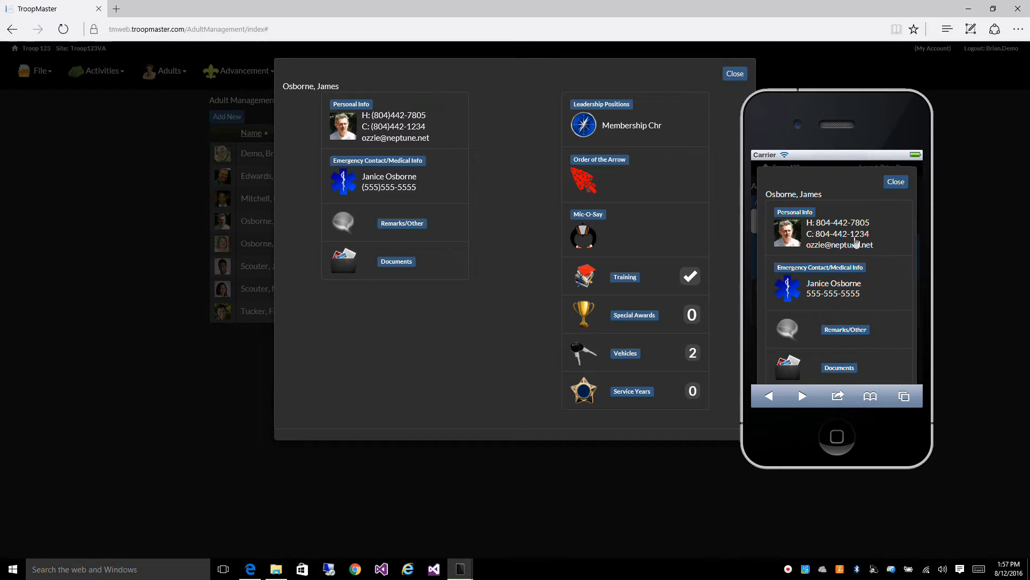
Browse James's record on the phone view, including his emergency contact and medical details
{"action": "scroll", "scroll_direction": "down", "scroll_amount": 3}
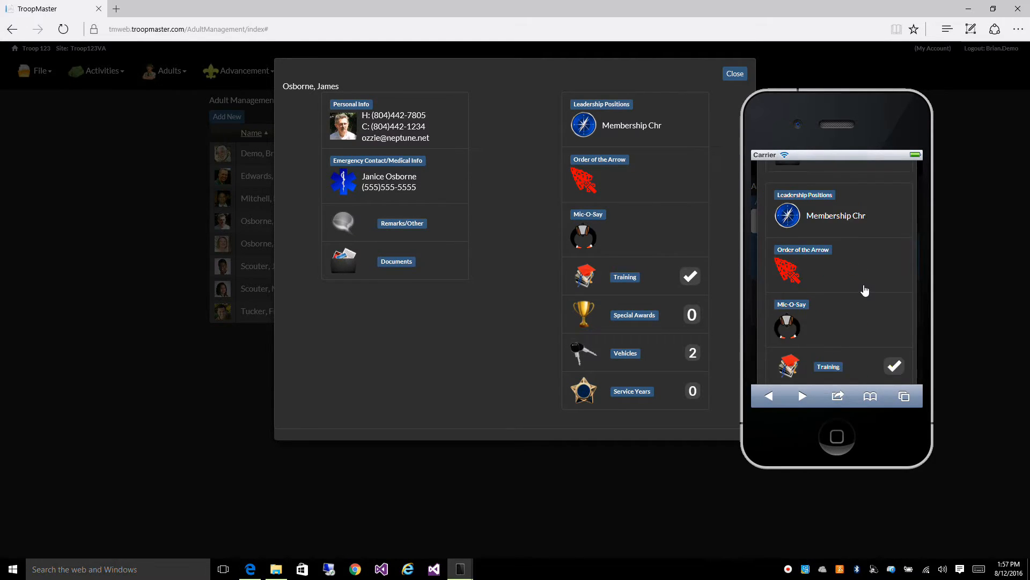
{"action": "scroll", "scroll_direction": "down", "scroll_amount": 3}
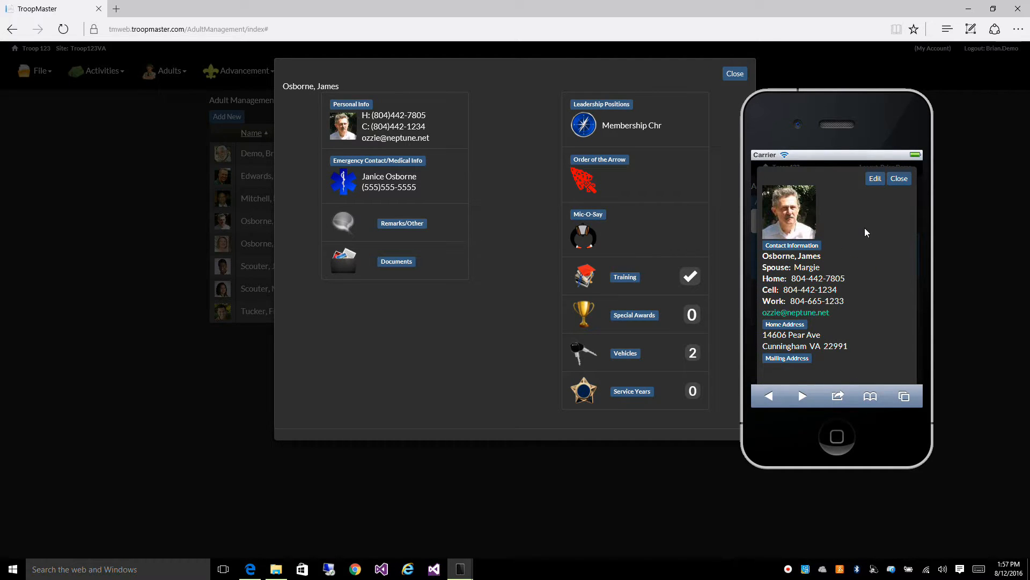
{"action": "left_click", "coordinate": [875, 178]}
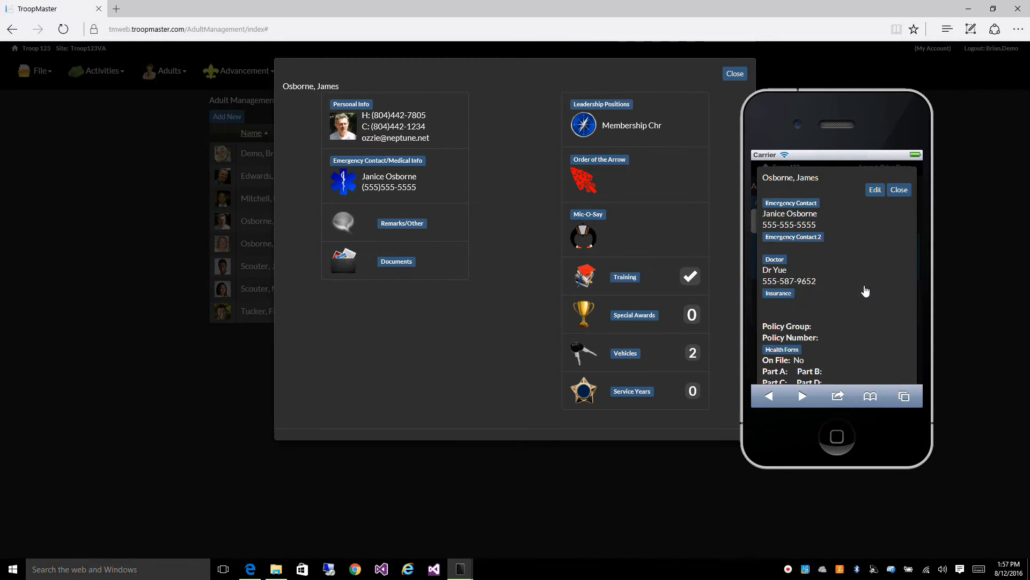
{"action": "scroll", "scroll_direction": "down", "scroll_amount": 3}
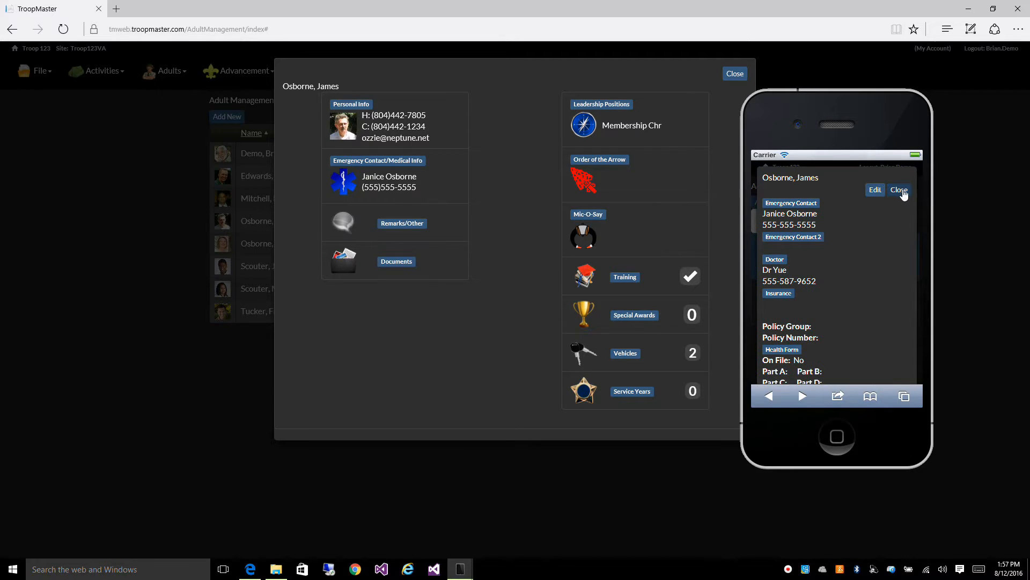
Close the phone view and edit James's personal information in the desktop record
{"action": "left_click", "coordinate": [899, 190]}
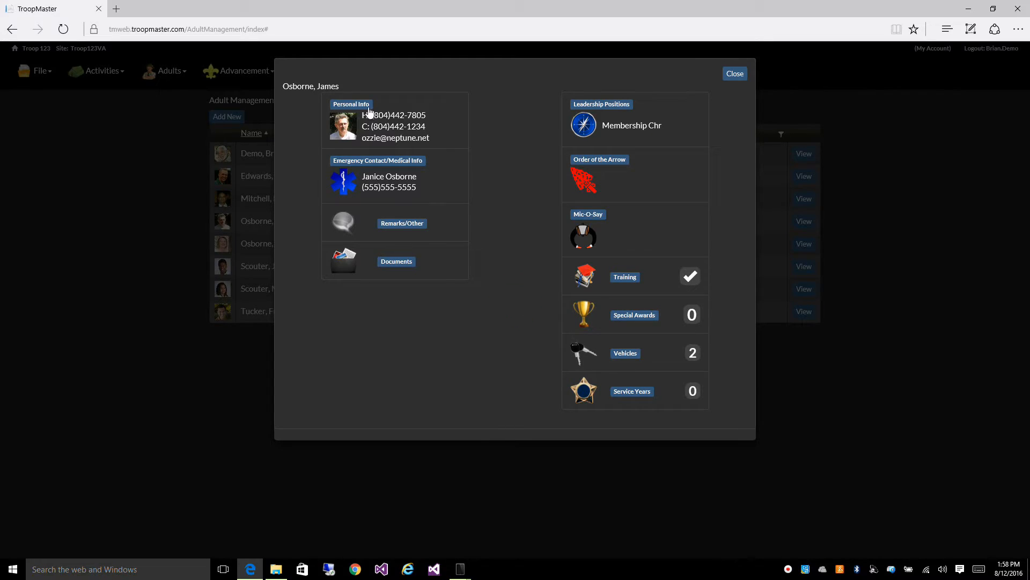
{"action": "left_click", "coordinate": [351, 104]}
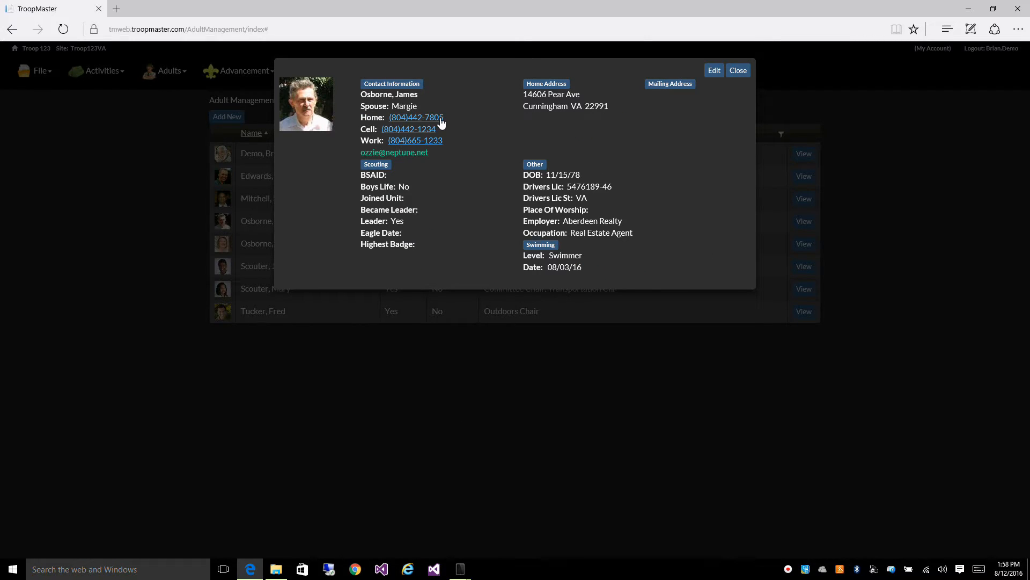
{"action": "mouse_move", "coordinate": [489, 170]}
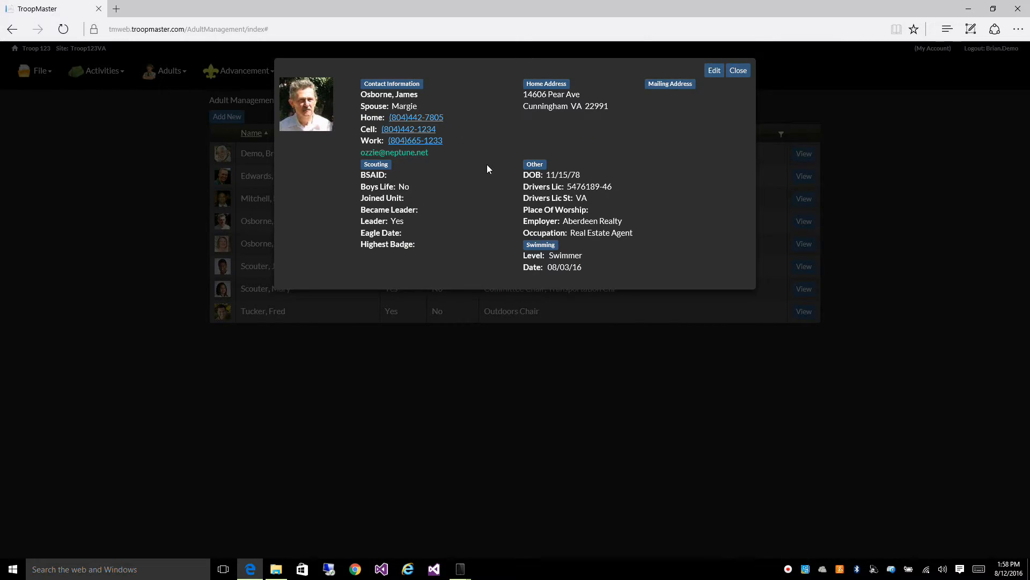
{"action": "left_click", "coordinate": [714, 70]}
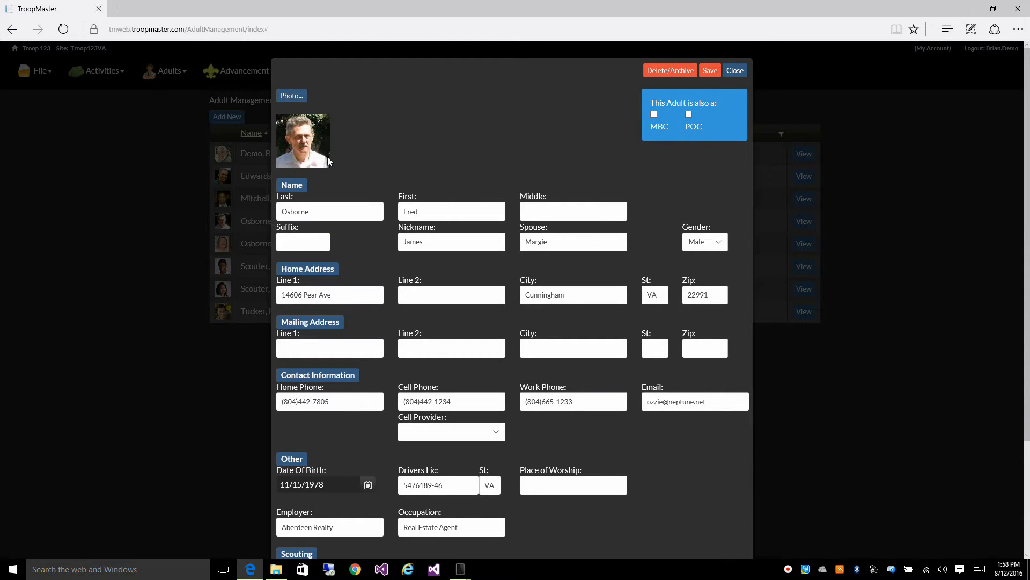
{"action": "mouse_move", "coordinate": [352, 114]}
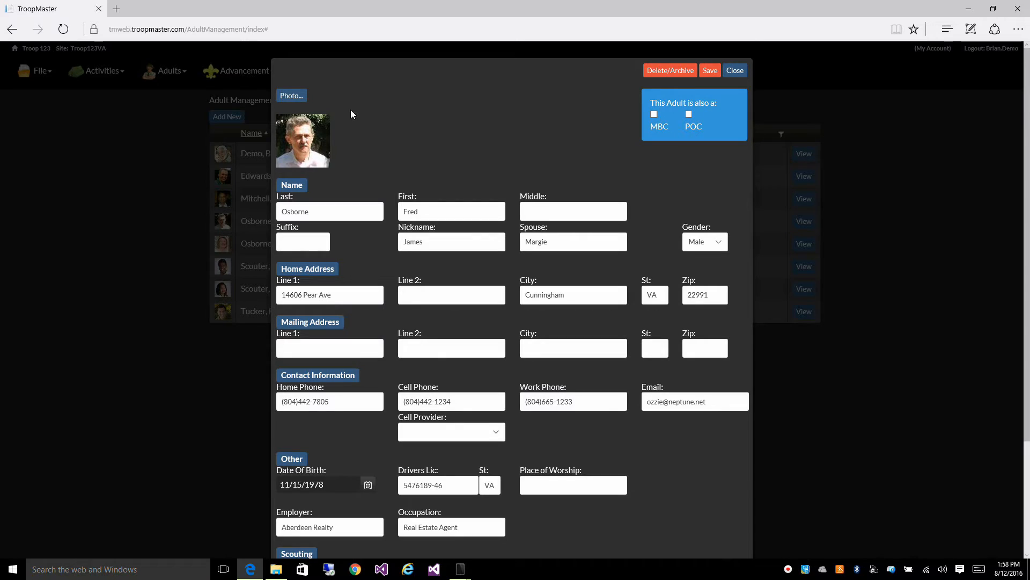
{"action": "left_click", "coordinate": [291, 95]}
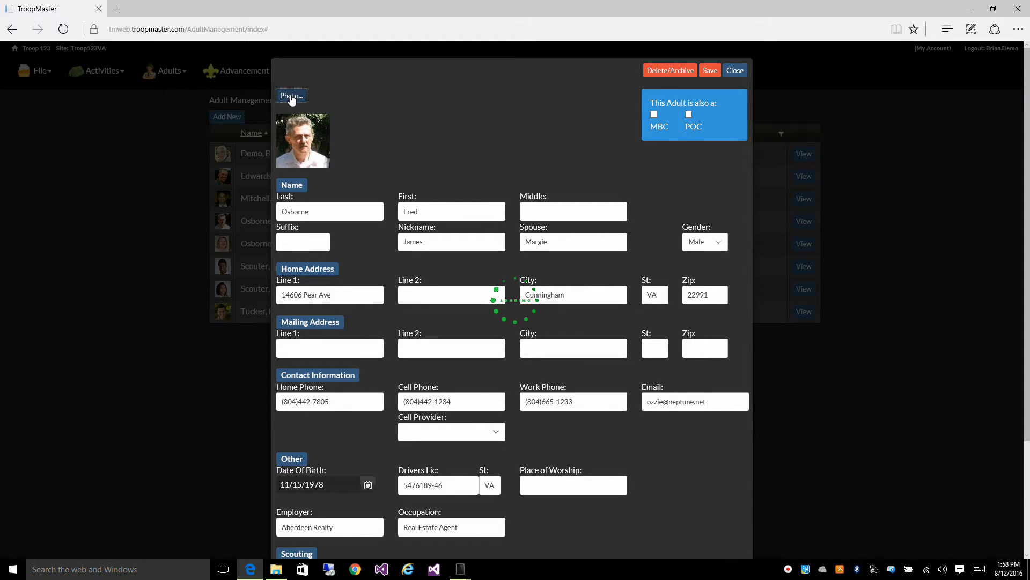
{"action": "left_click", "coordinate": [291, 95]}
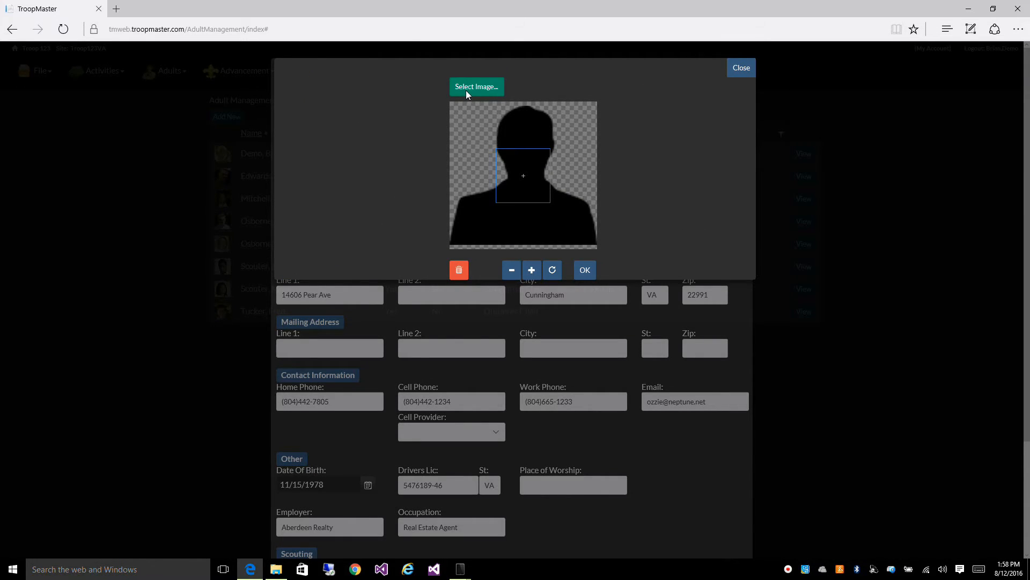
{"action": "left_click", "coordinate": [477, 86]}
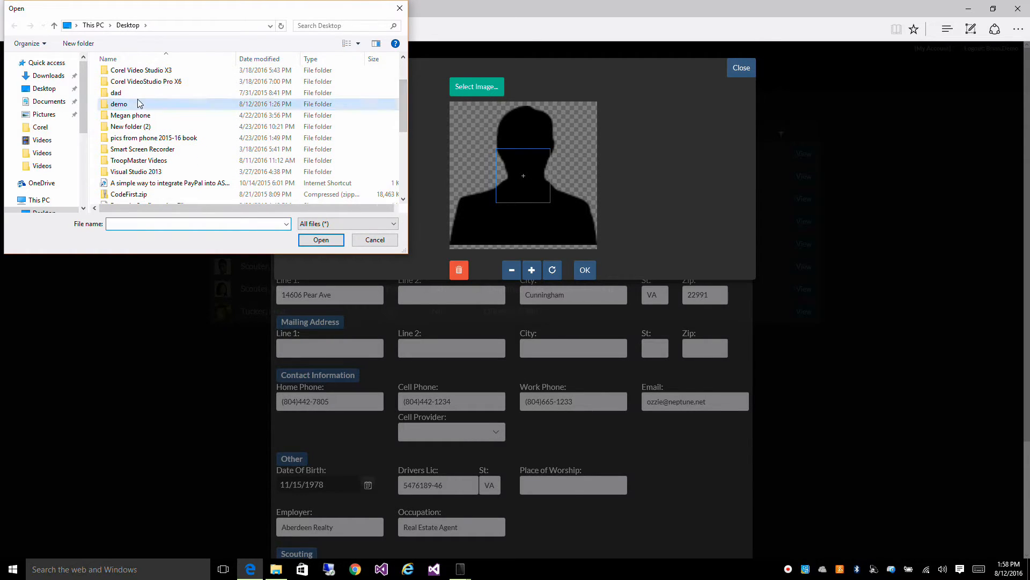
{"action": "double_click", "coordinate": [117, 104]}
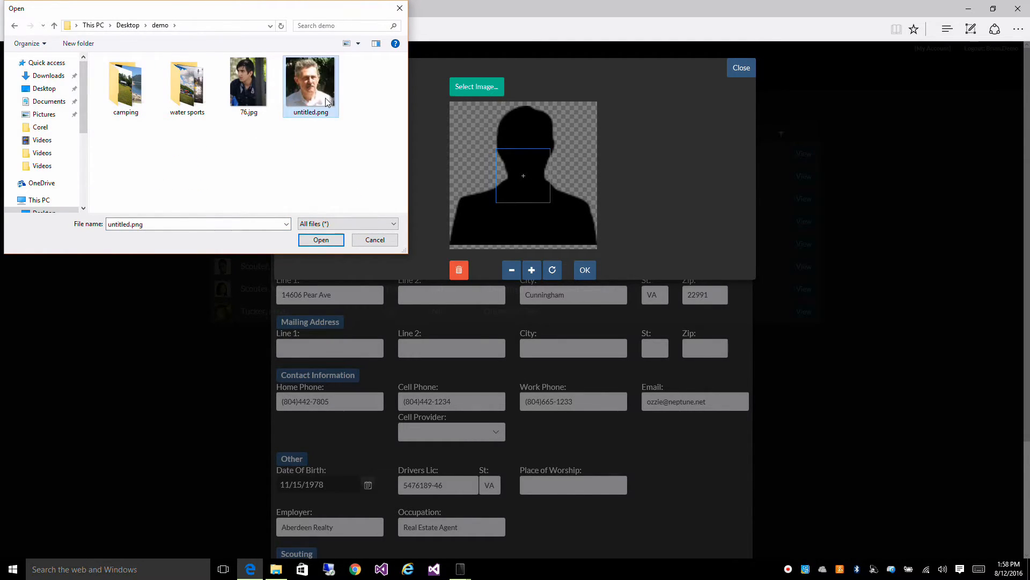
{"action": "left_click", "coordinate": [321, 239]}
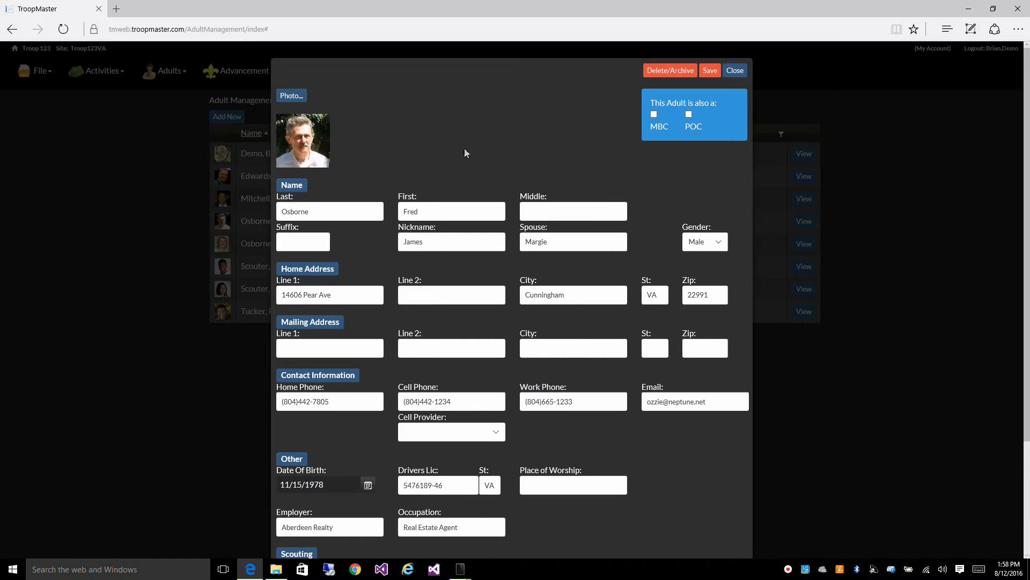
{"action": "mouse_move", "coordinate": [414, 167]}
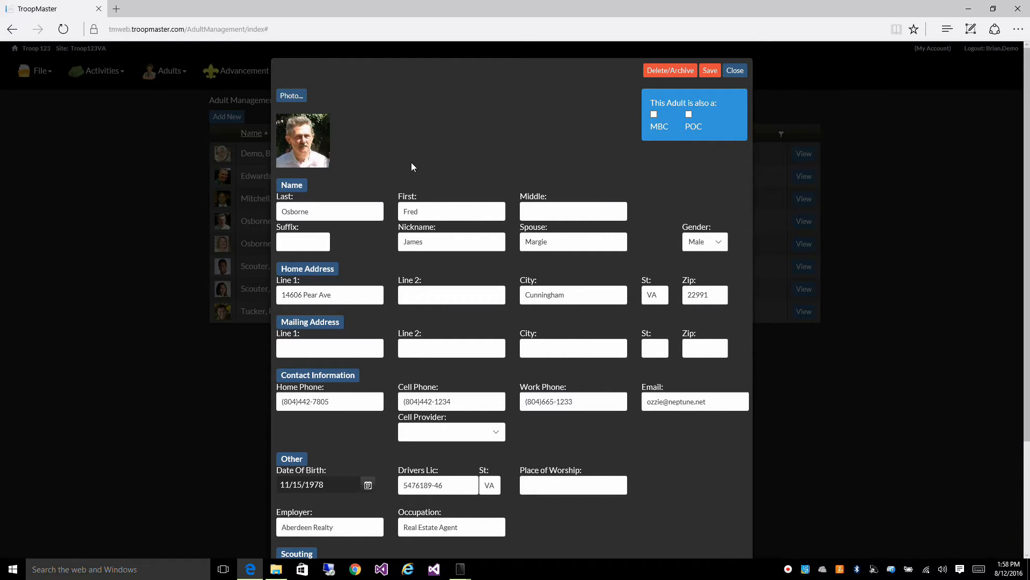
{"action": "mouse_move", "coordinate": [410, 167]}
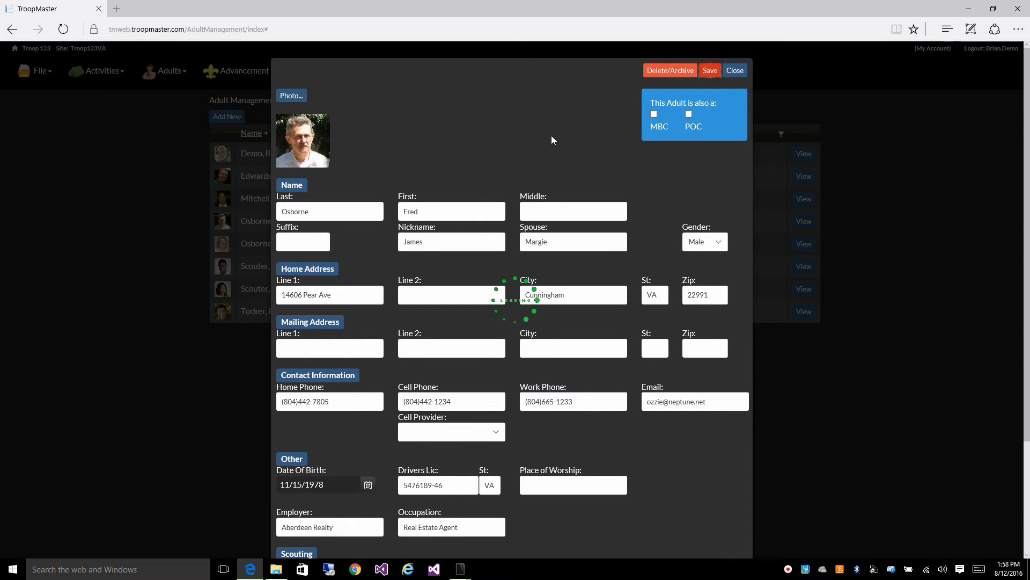
{"action": "left_click", "coordinate": [710, 70]}
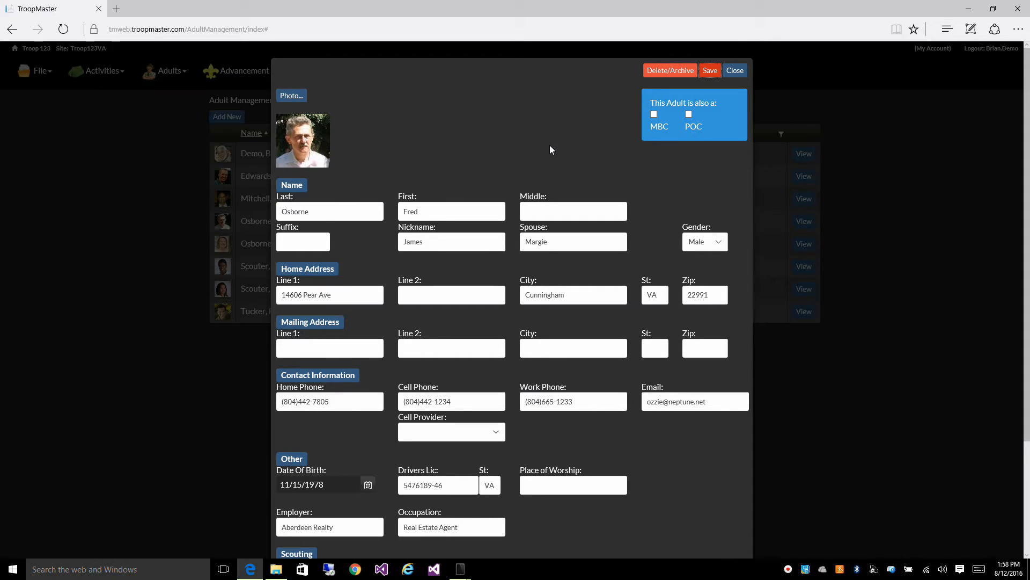
{"action": "mouse_move", "coordinate": [472, 120]}
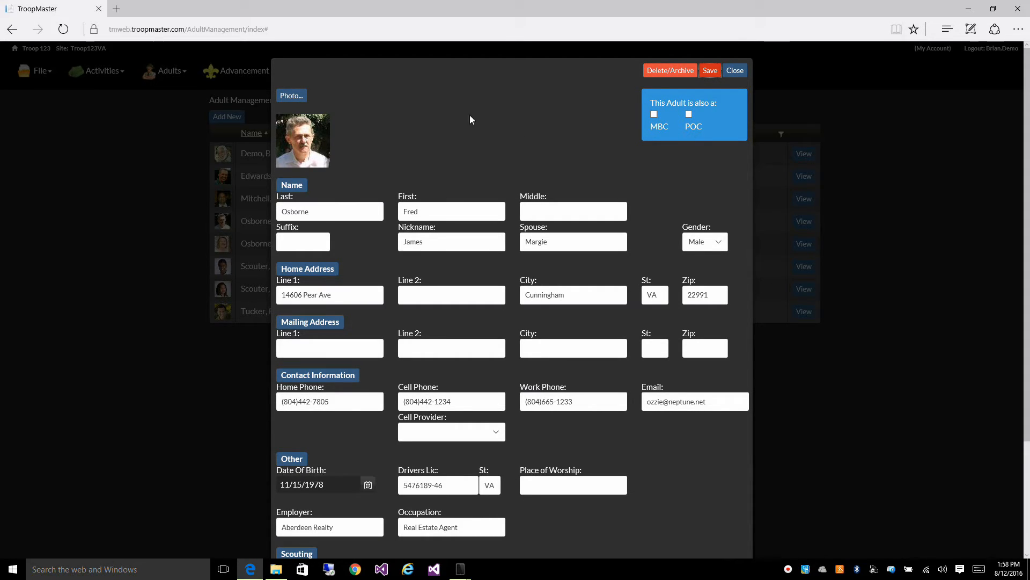
{"action": "mouse_move", "coordinate": [524, 172]}
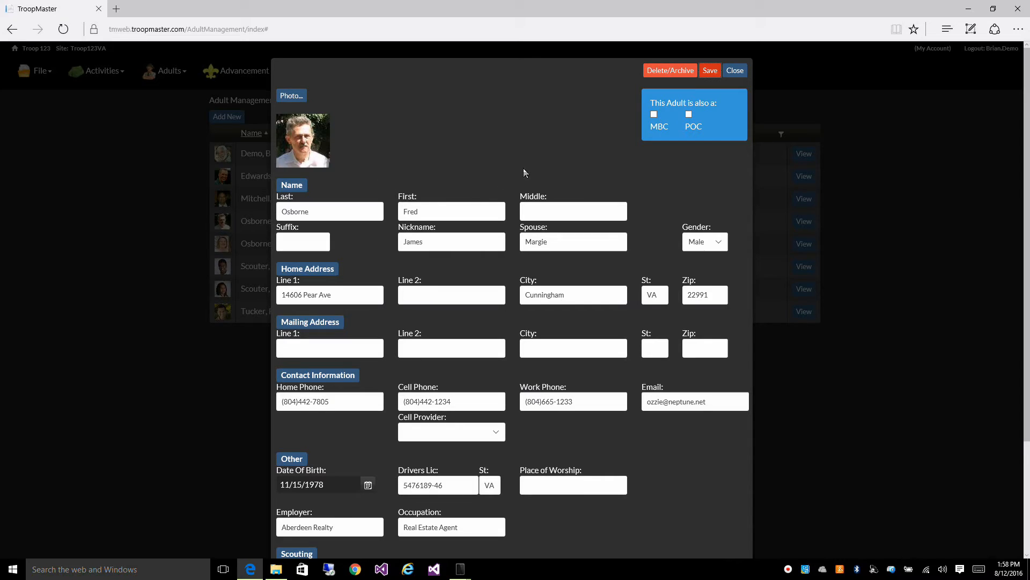
{"action": "mouse_move", "coordinate": [537, 125]}
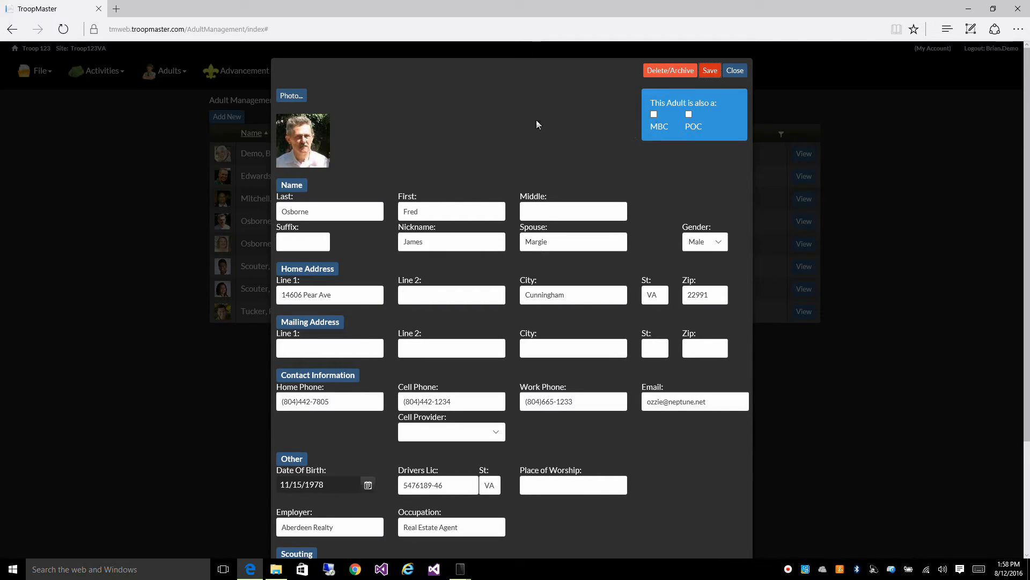
Check MBC on James's record, save it, and return to his overview
{"action": "left_click", "coordinate": [653, 114]}
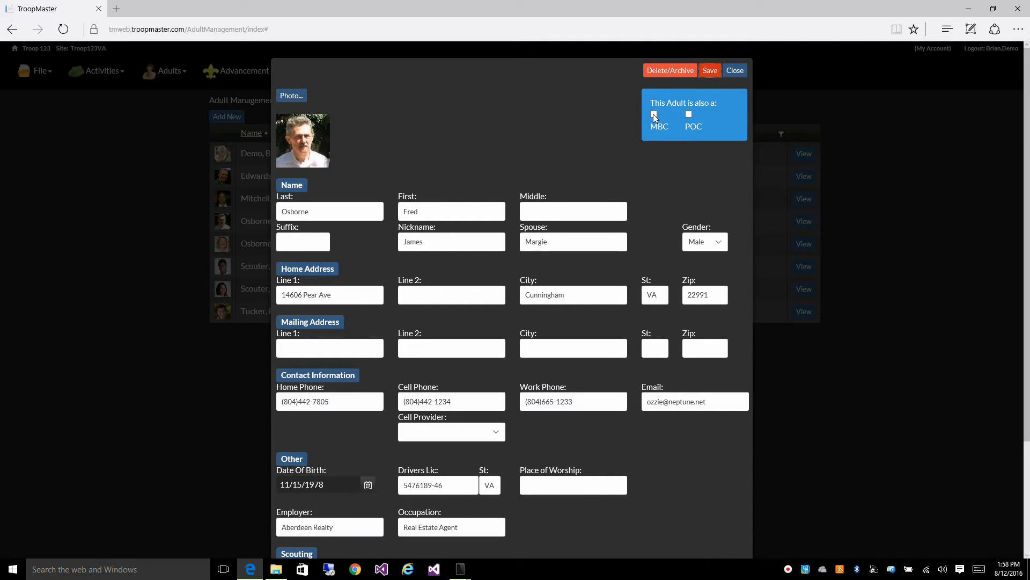
{"action": "left_click", "coordinate": [654, 113]}
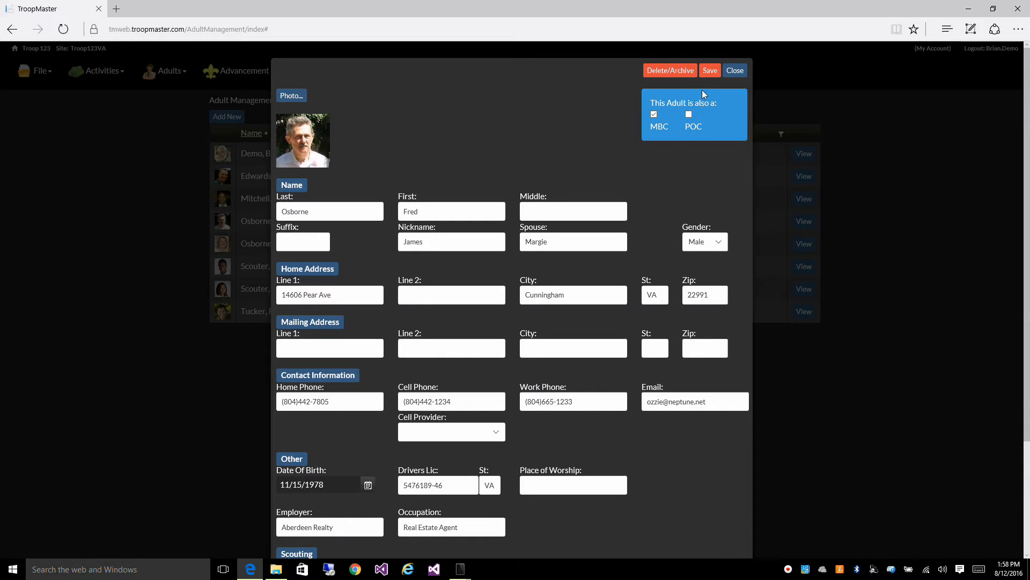
{"action": "left_click", "coordinate": [710, 70]}
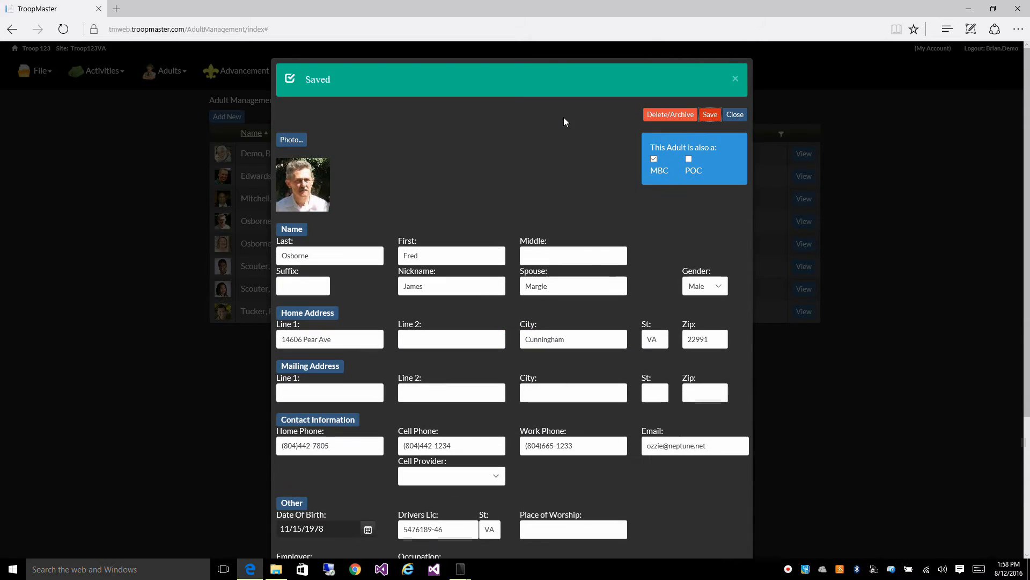
{"action": "mouse_move", "coordinate": [548, 150]}
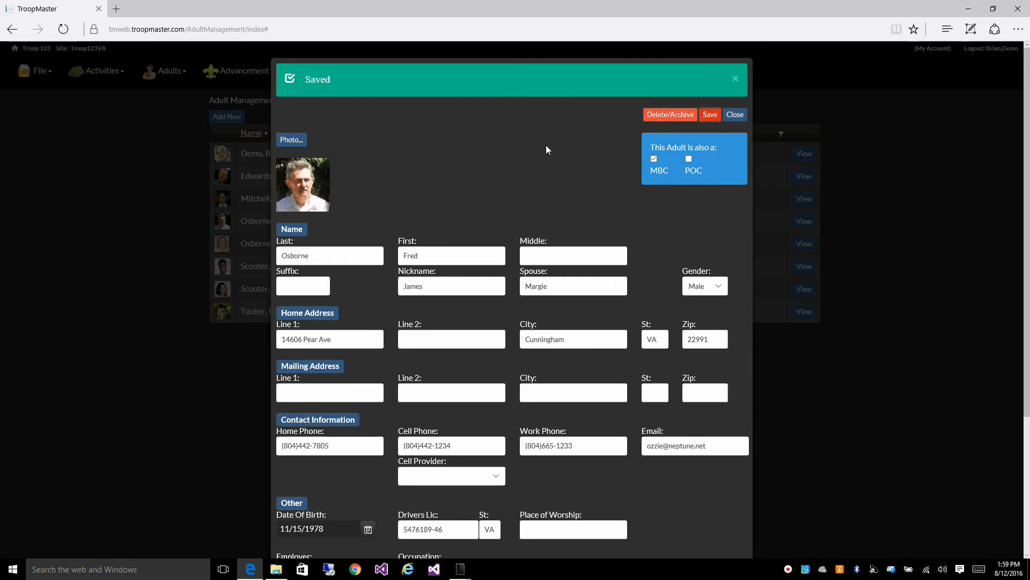
{"action": "left_click", "coordinate": [736, 78]}
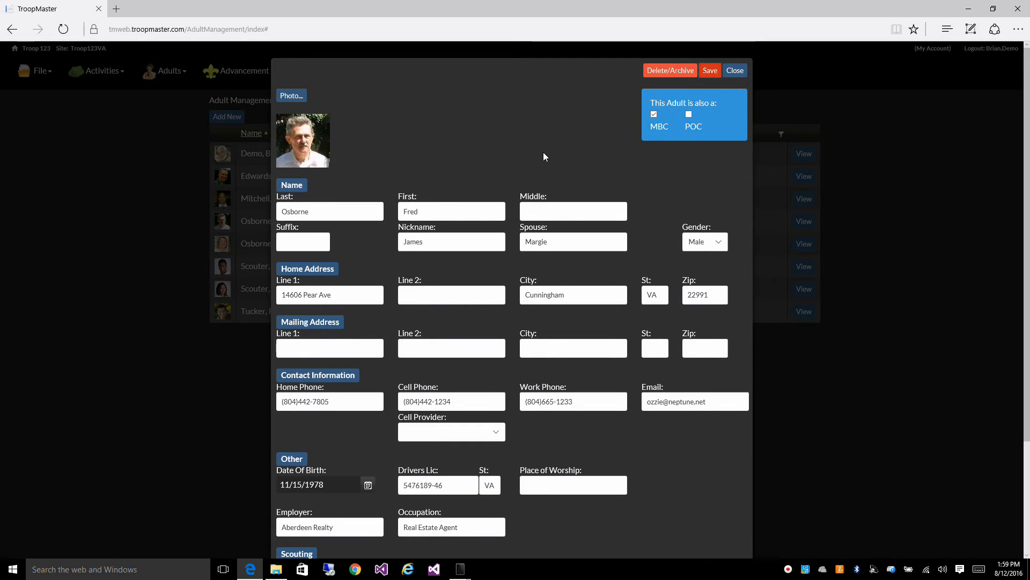
{"action": "mouse_move", "coordinate": [740, 82]}
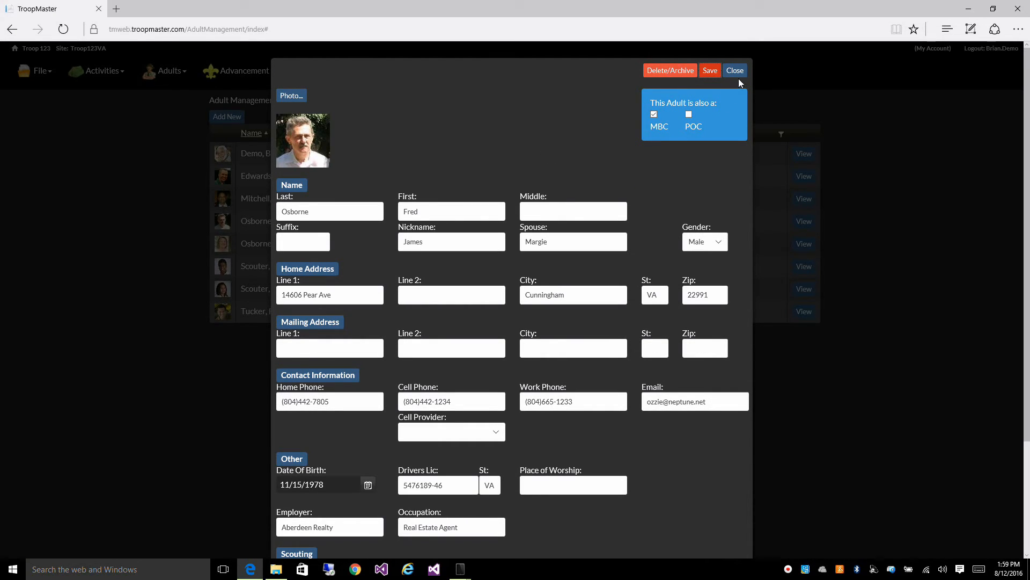
{"action": "left_click", "coordinate": [710, 71]}
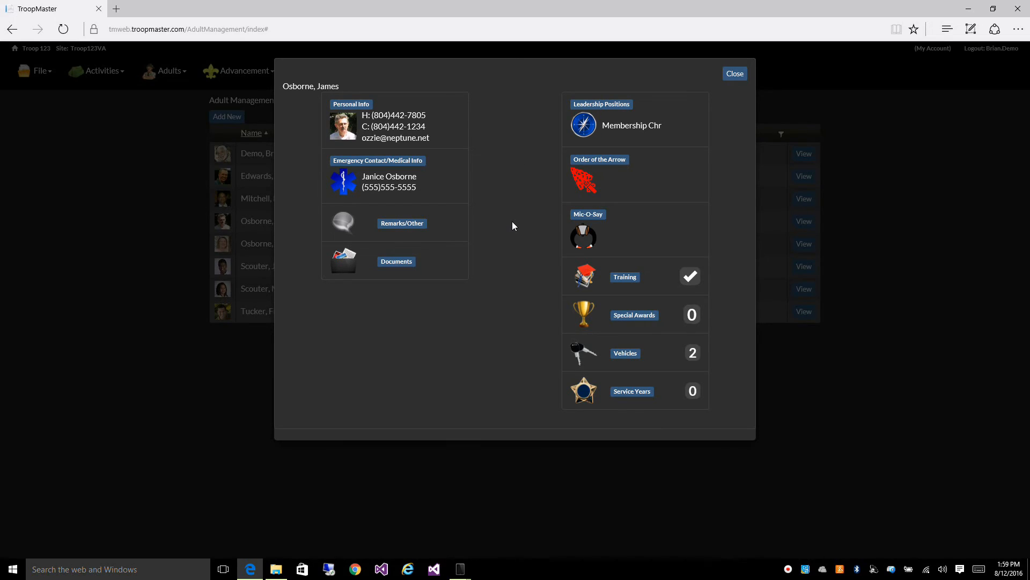
{"action": "mouse_move", "coordinate": [513, 228]}
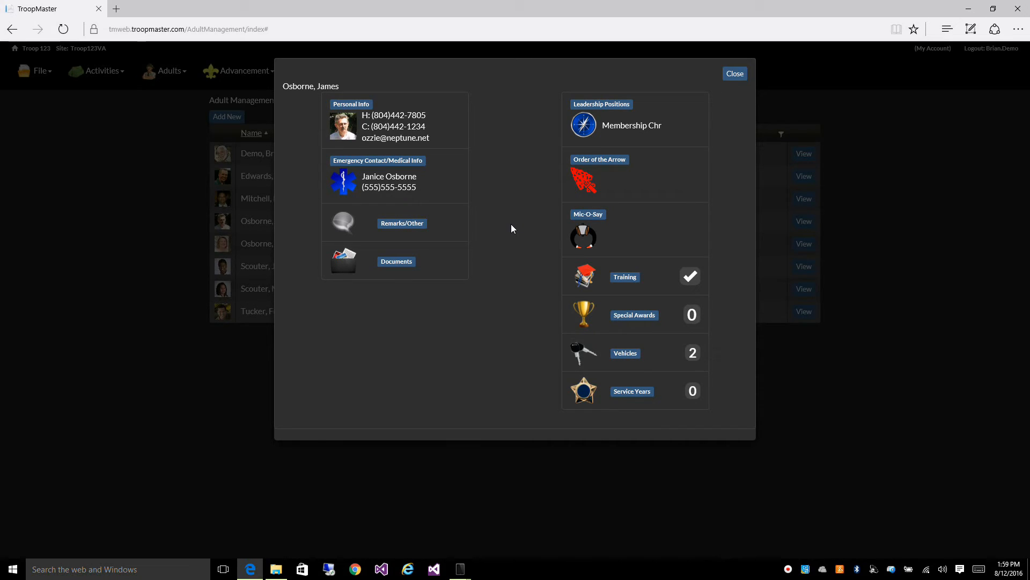
{"action": "mouse_move", "coordinate": [515, 327]}
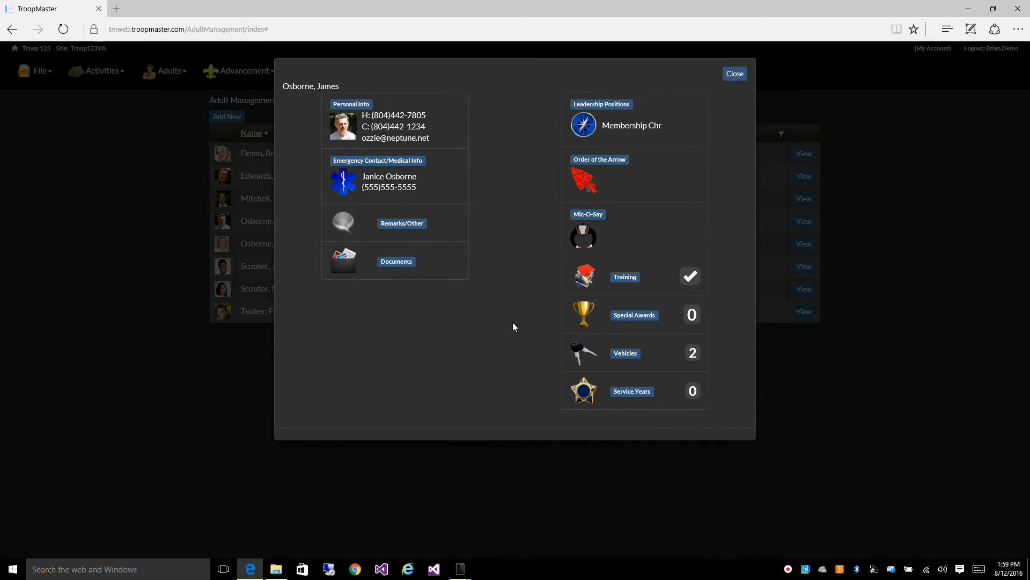
{"action": "mouse_move", "coordinate": [671, 316]}
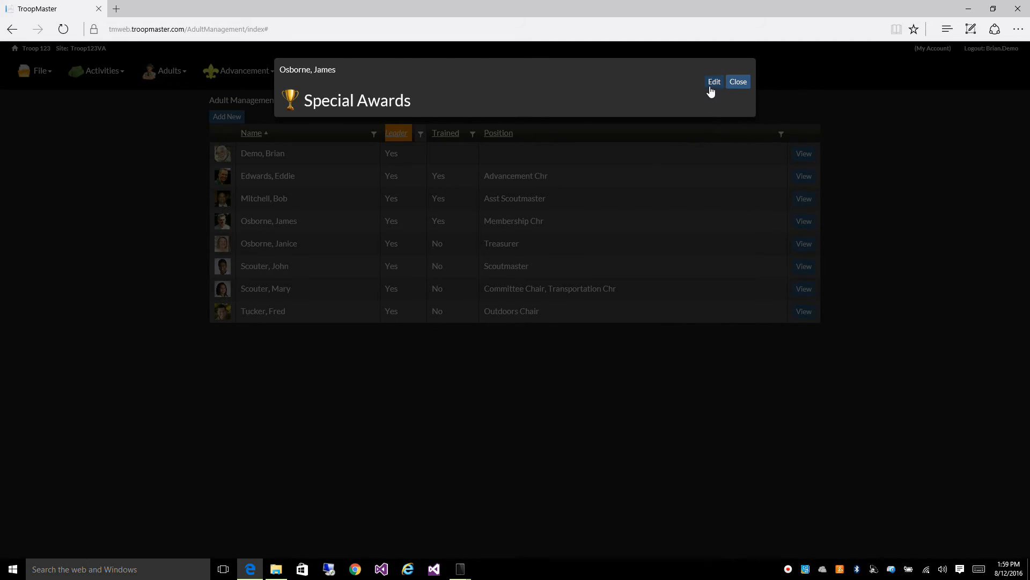
Add an Award of Merit completed 08/12/16 to James's special awards
{"action": "left_click", "coordinate": [714, 81]}
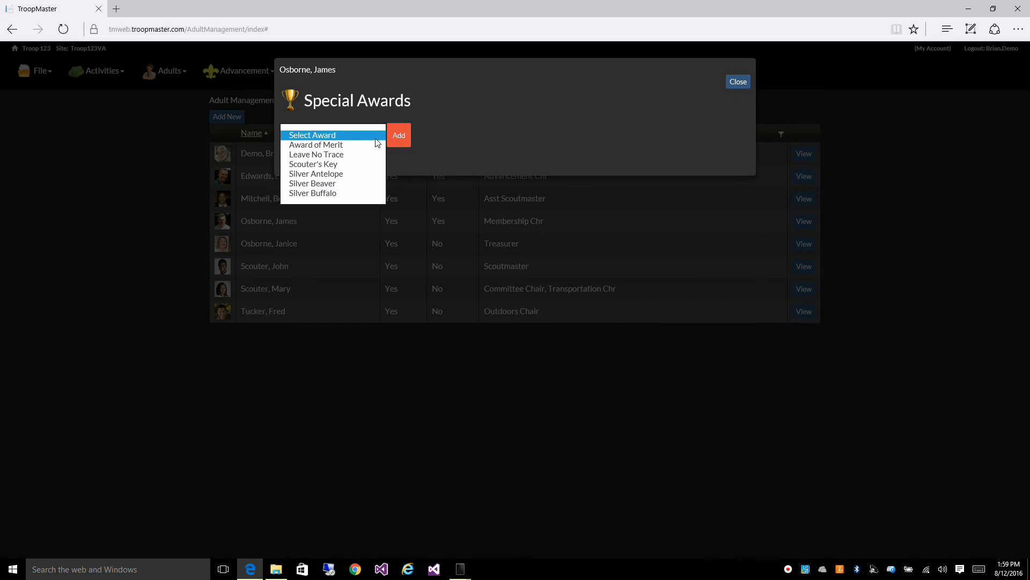
{"action": "left_click", "coordinate": [316, 145]}
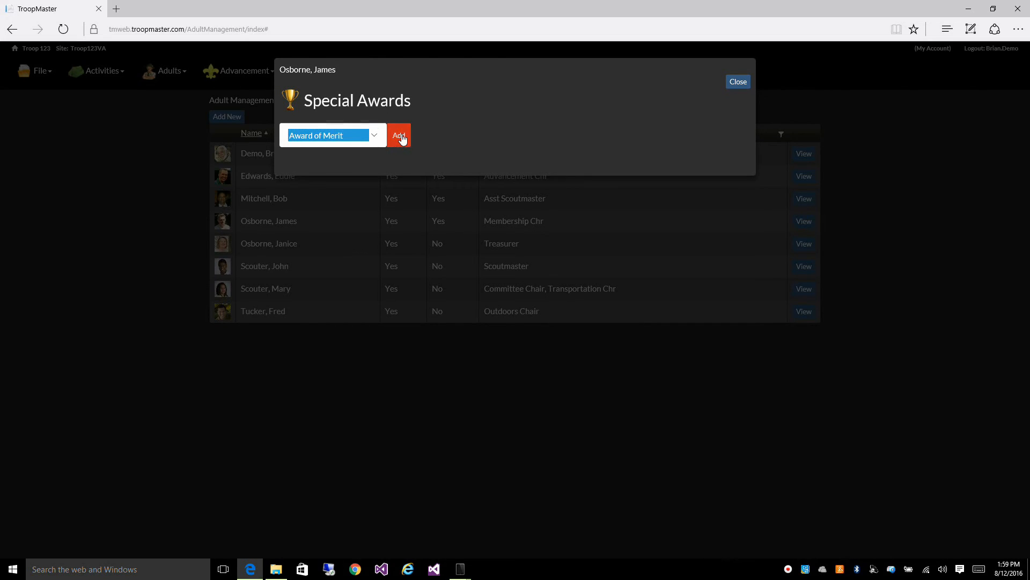
{"action": "left_click", "coordinate": [400, 135]}
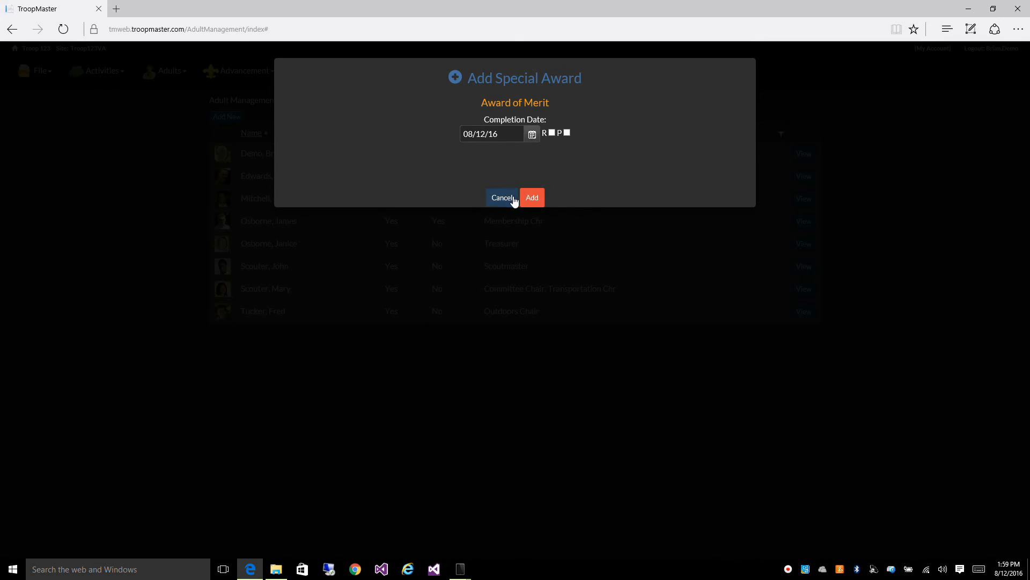
{"action": "left_click", "coordinate": [532, 198]}
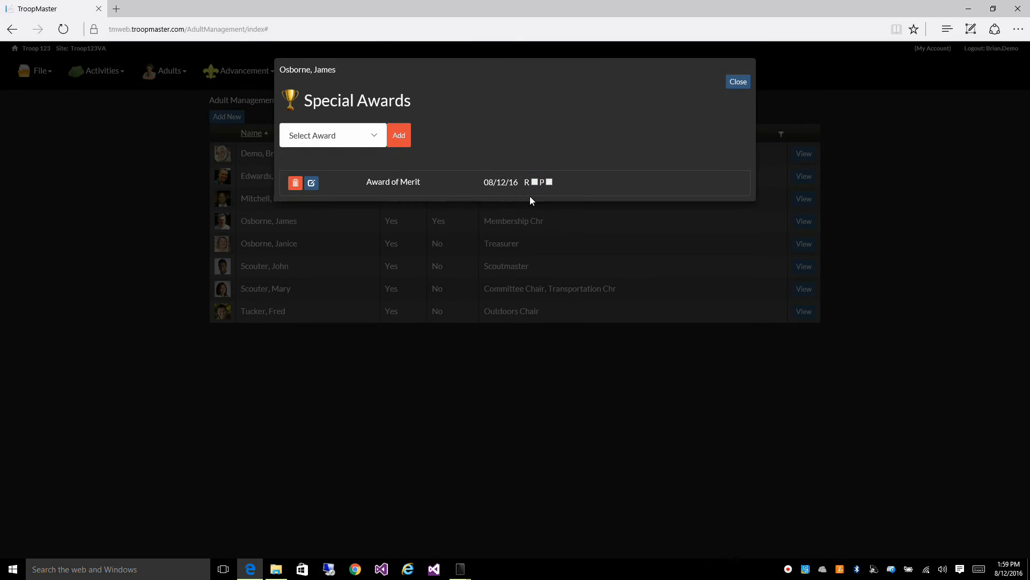
{"action": "mouse_move", "coordinate": [735, 86]}
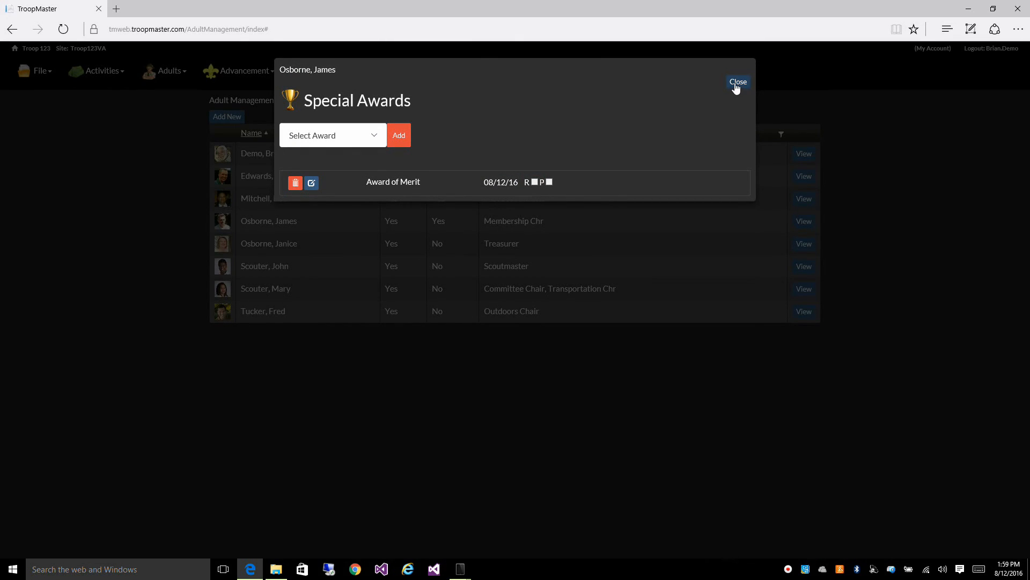
{"action": "left_click", "coordinate": [738, 83]}
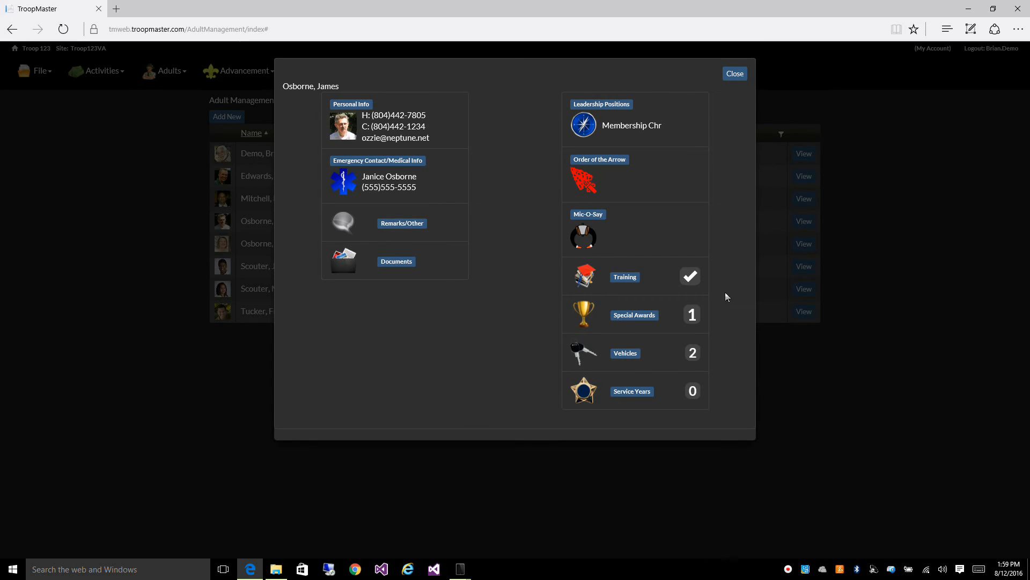
Review James's two vehicles, then close his overview to return to the roster
{"action": "left_click", "coordinate": [626, 353]}
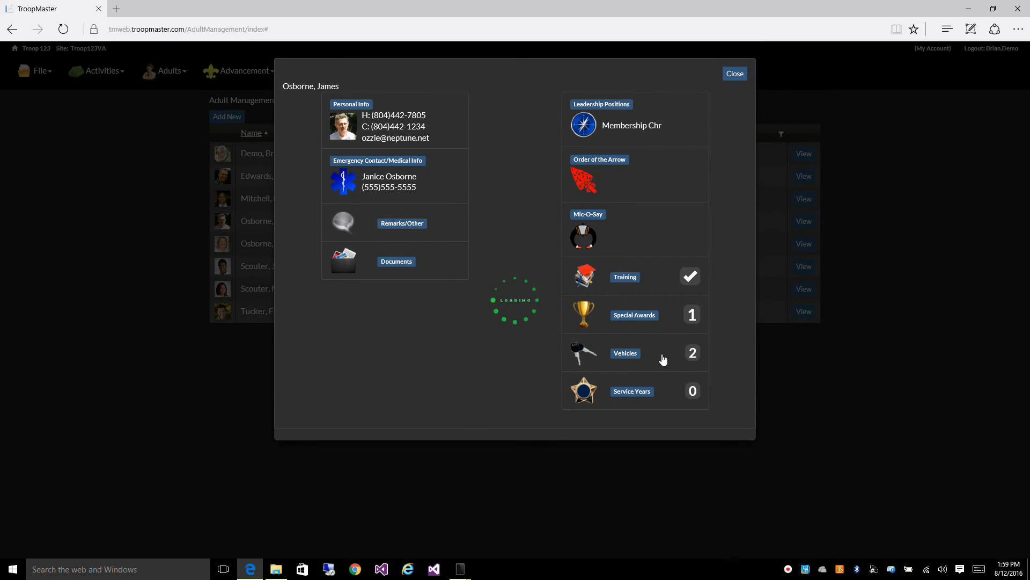
{"action": "left_click", "coordinate": [625, 352]}
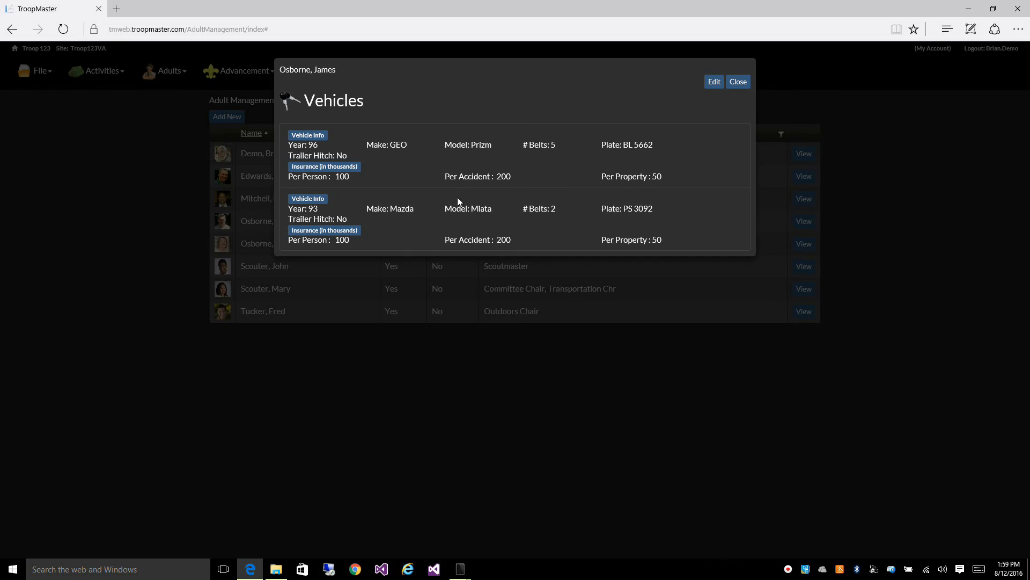
{"action": "left_click", "coordinate": [738, 82]}
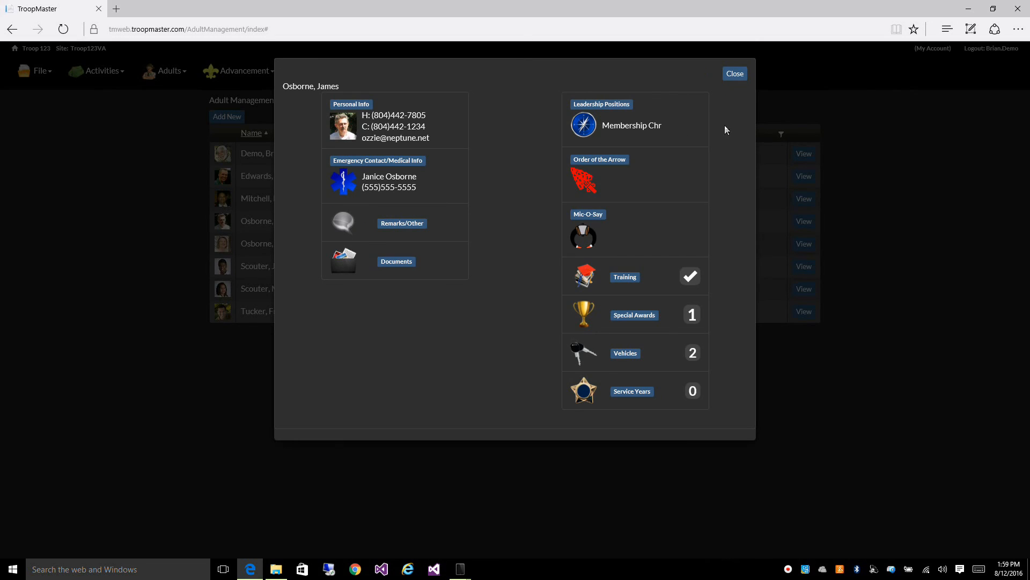
{"action": "mouse_move", "coordinate": [736, 199]}
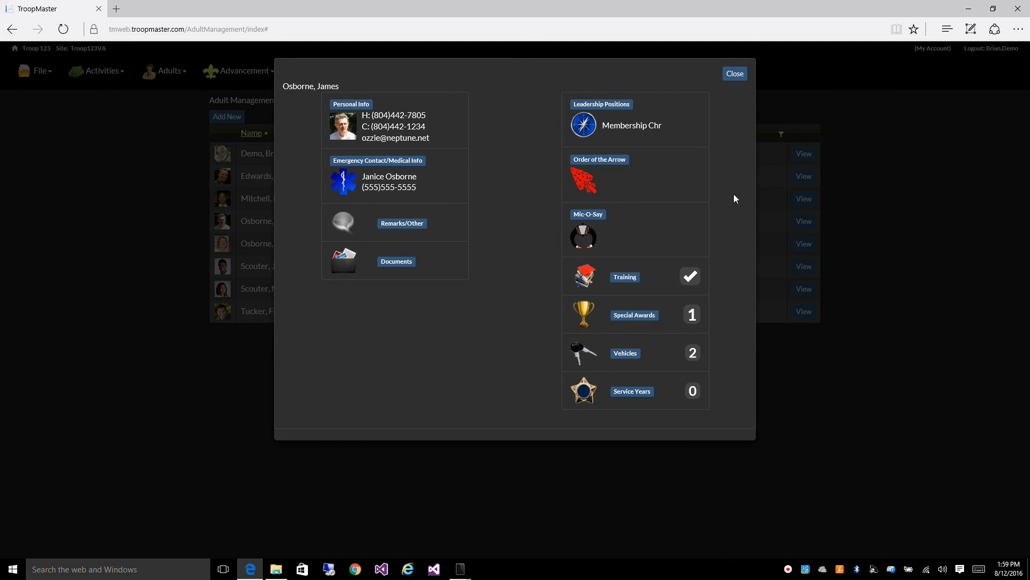
{"action": "mouse_move", "coordinate": [558, 226]}
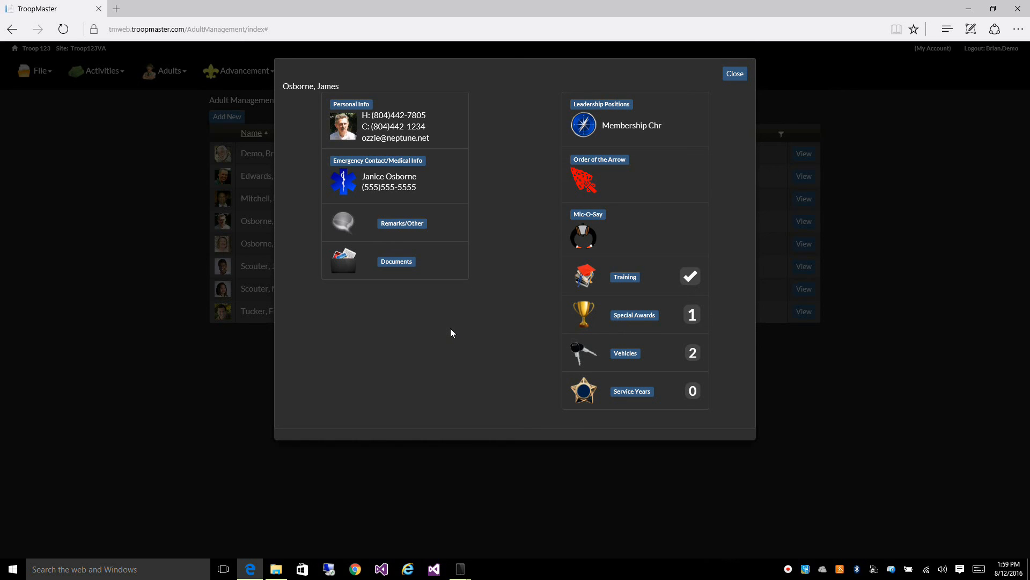
{"action": "mouse_move", "coordinate": [489, 144]}
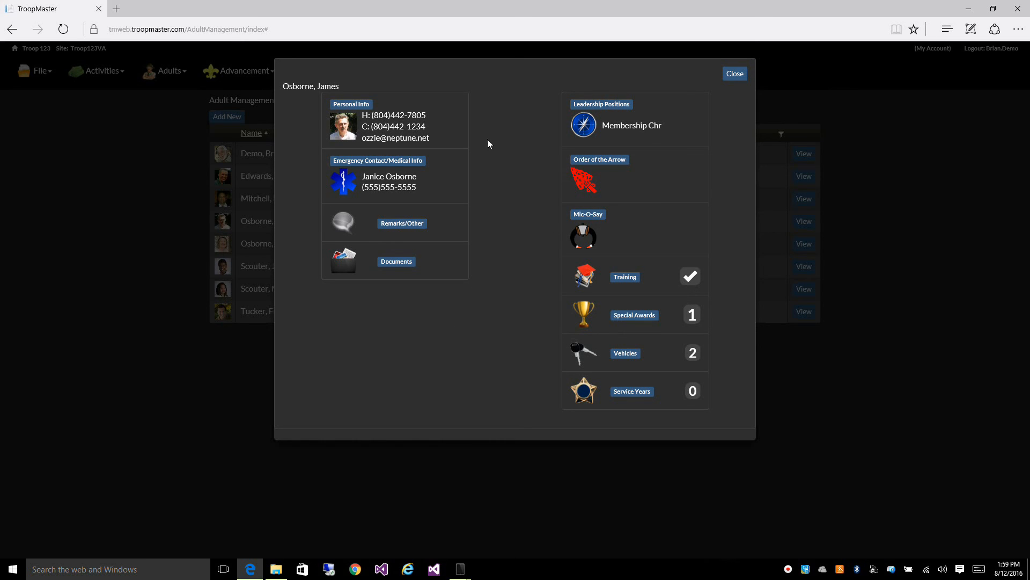
{"action": "mouse_move", "coordinate": [736, 73]}
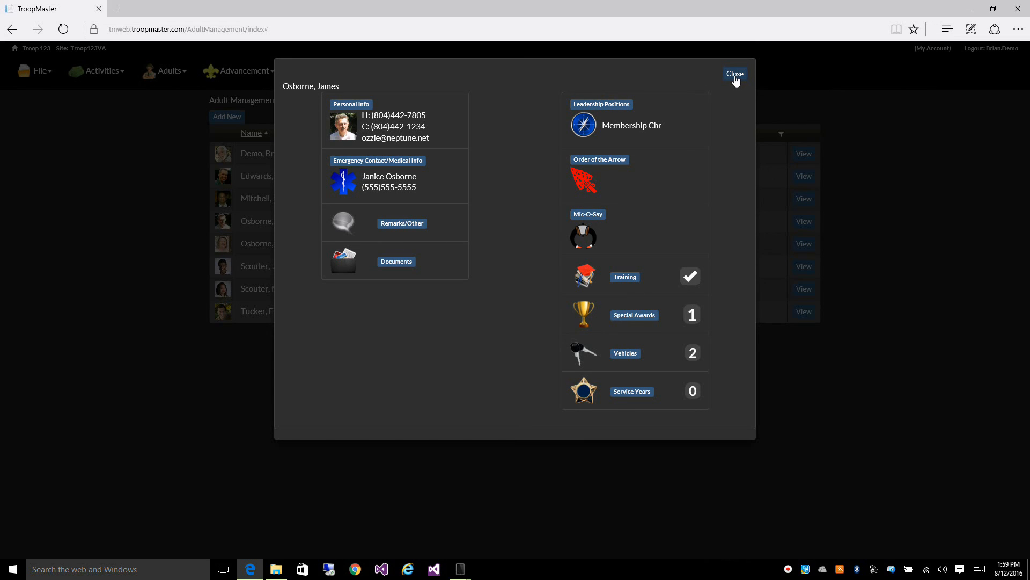
{"action": "left_click", "coordinate": [735, 73]}
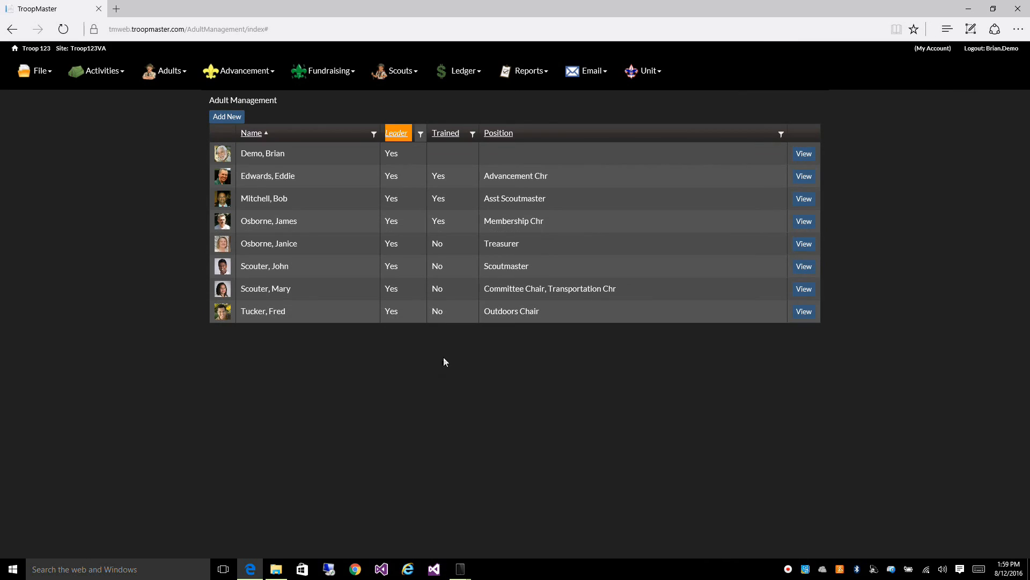
{"action": "mouse_move", "coordinate": [429, 363]}
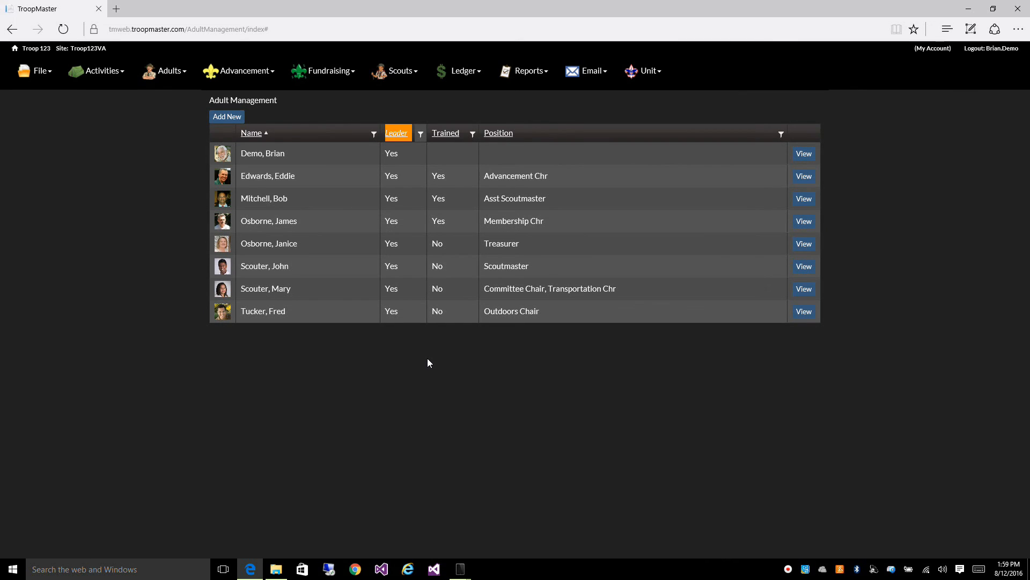